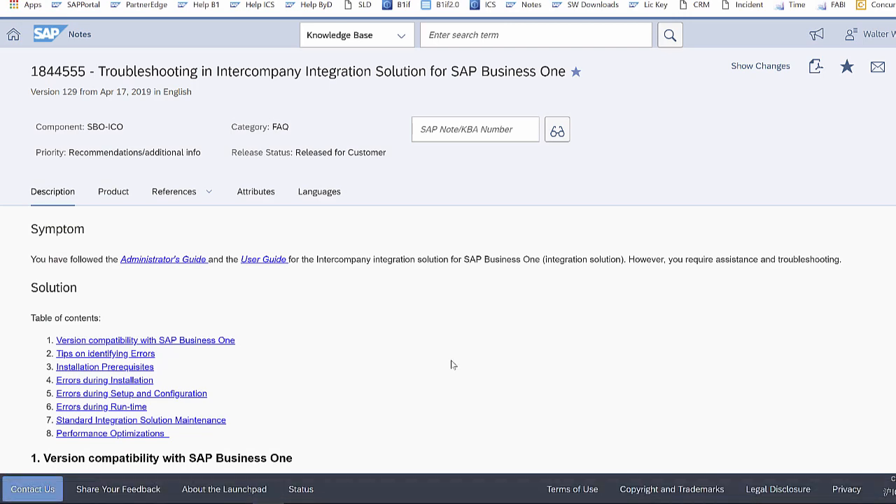
{"action": "mouse_move", "coordinate": [352, 350]}
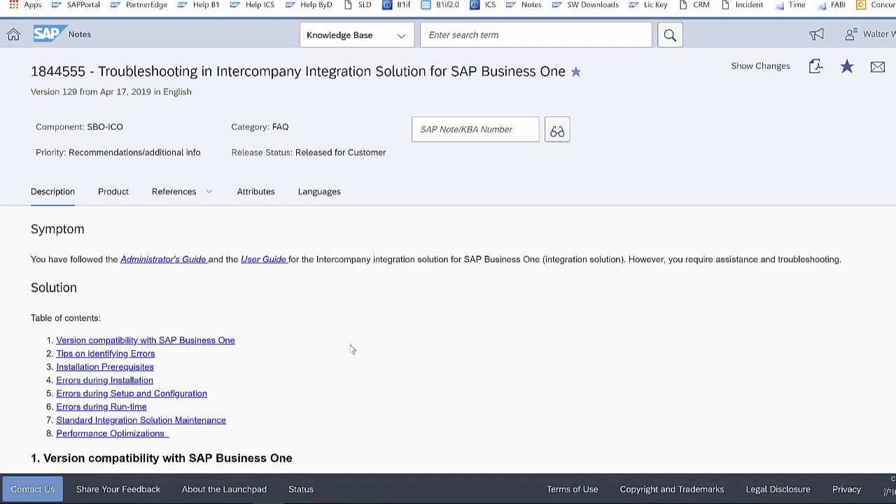
Step: Open SAP Note 2779982 for PL32 and scroll to its corrections_ICOPL32.zip attachment
{"action": "left_click", "coordinate": [145, 340]}
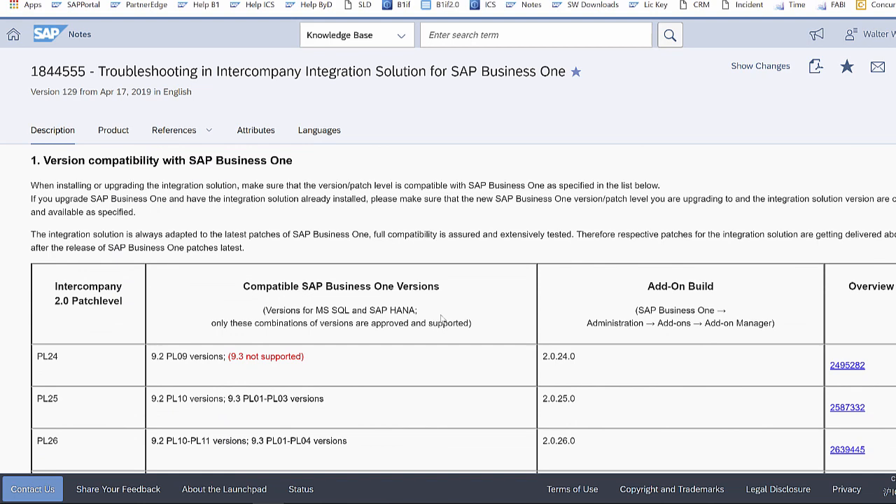
{"action": "scroll", "scroll_direction": "down", "scroll_amount": 3}
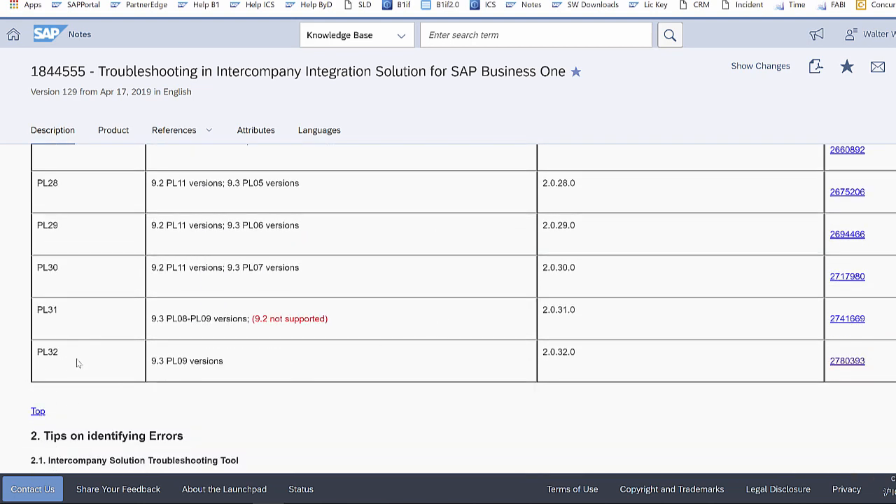
{"action": "mouse_move", "coordinate": [191, 388]}
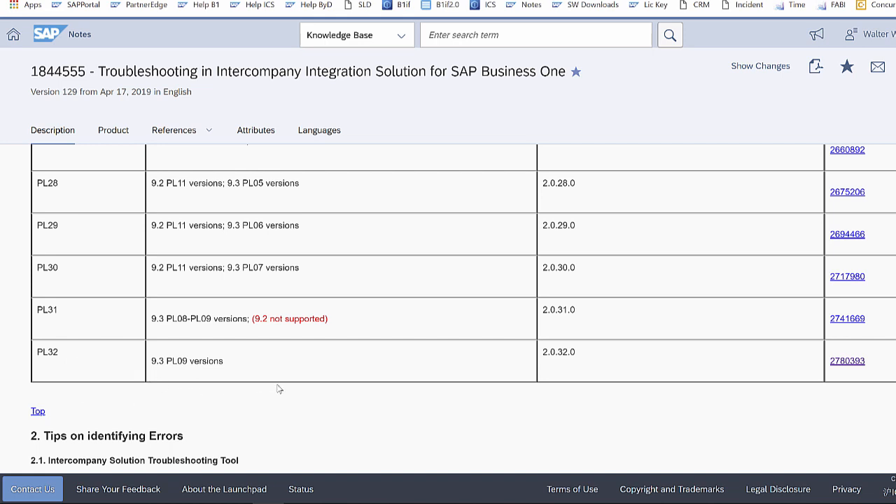
{"action": "mouse_move", "coordinate": [853, 370]}
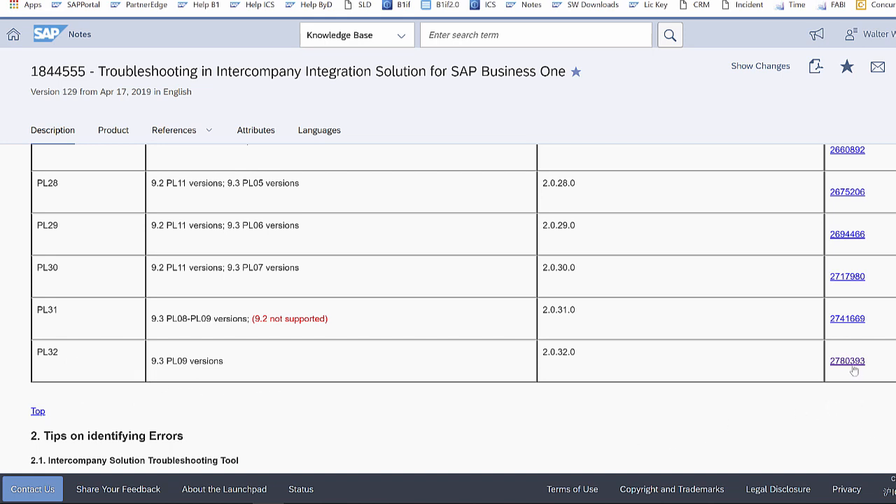
{"action": "left_click", "coordinate": [847, 360]}
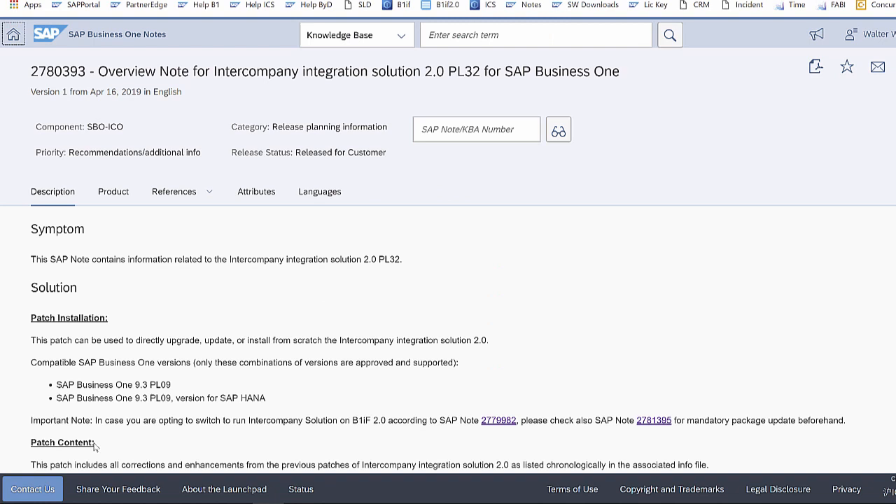
{"action": "mouse_move", "coordinate": [138, 422]}
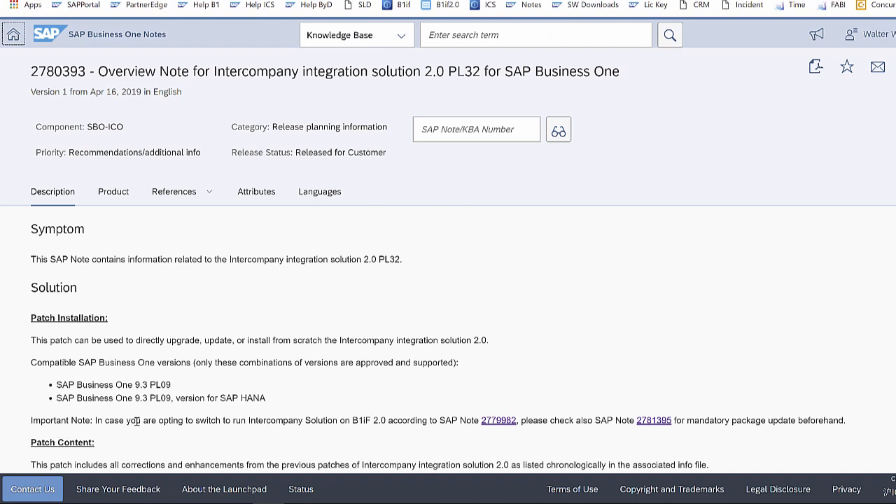
{"action": "mouse_move", "coordinate": [602, 329]}
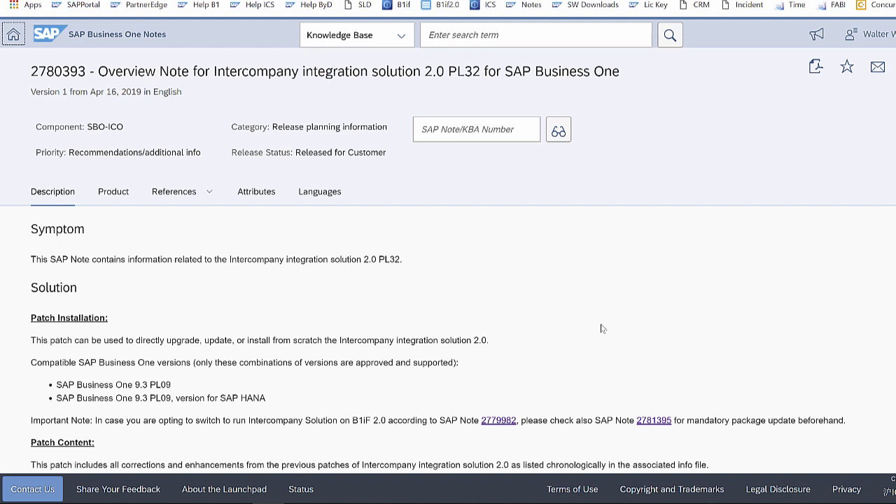
{"action": "mouse_move", "coordinate": [491, 446]}
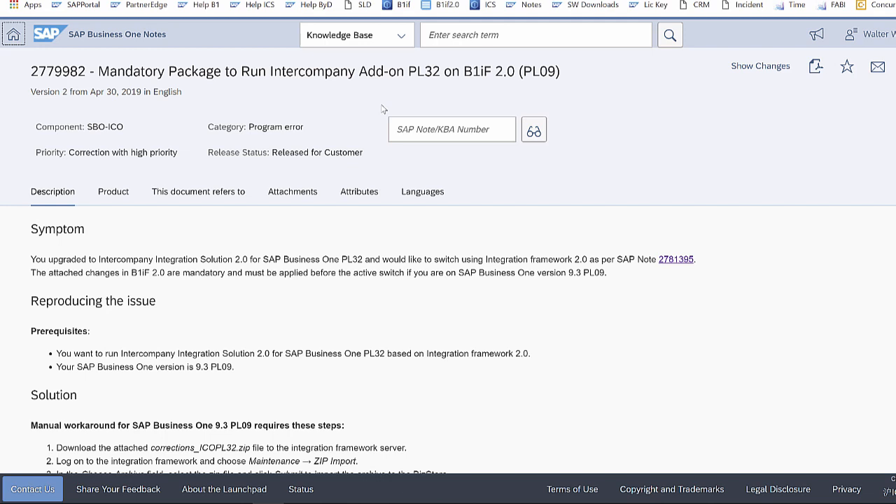
{"action": "mouse_move", "coordinate": [3, 215]}
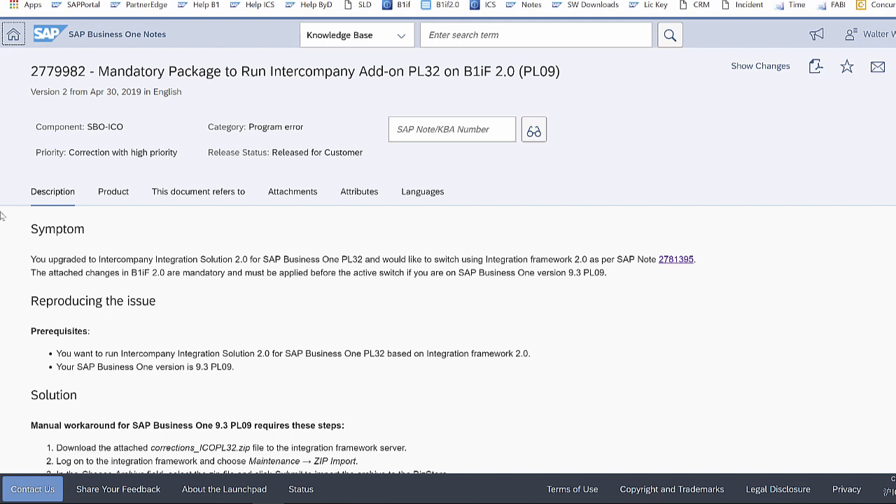
{"action": "mouse_move", "coordinate": [253, 452]}
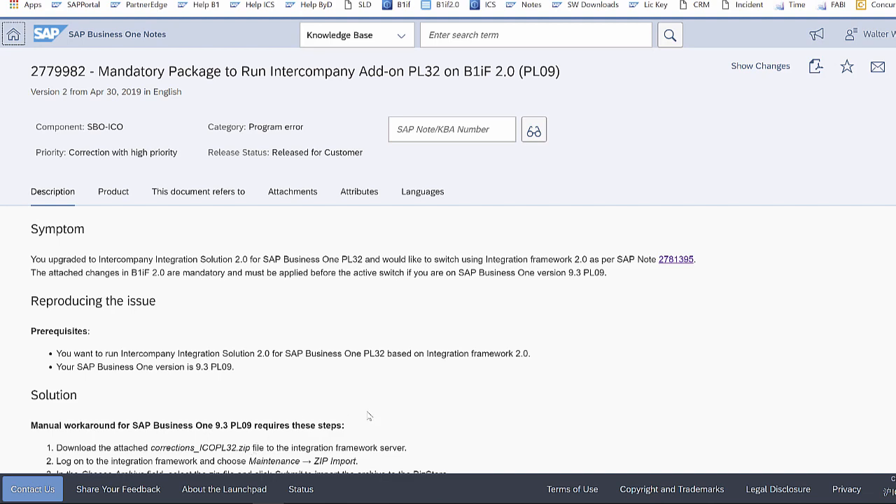
{"action": "mouse_move", "coordinate": [438, 398]}
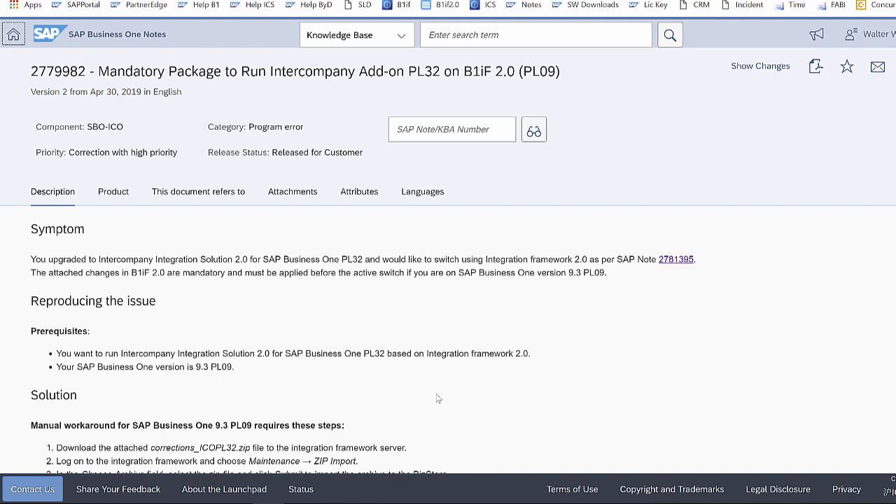
{"action": "scroll", "scroll_direction": "down", "scroll_amount": 3}
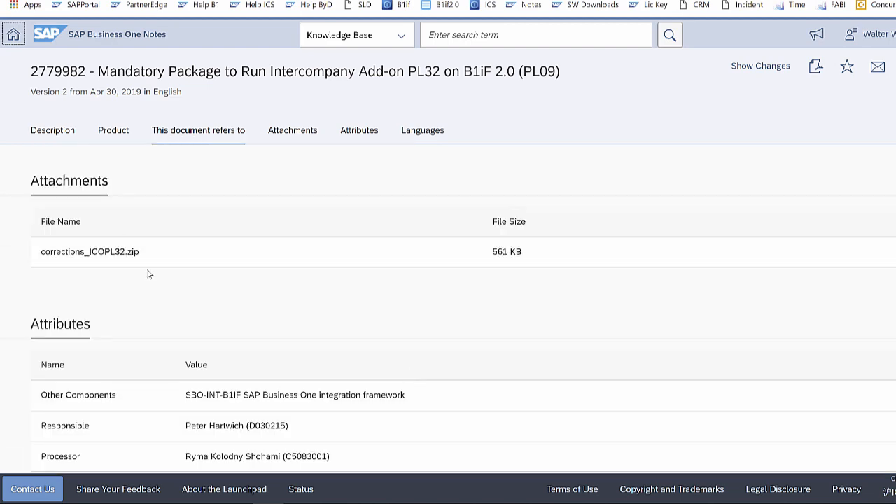
{"action": "mouse_move", "coordinate": [153, 290]}
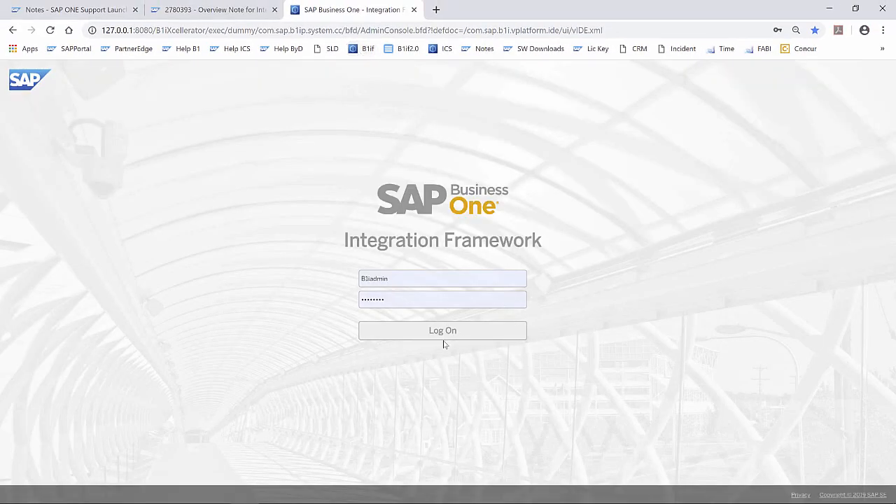
Step: Log on and ZIP-import corrections_ICOPL32.zip, reviewing the 219 updated documents
{"action": "left_click", "coordinate": [442, 331]}
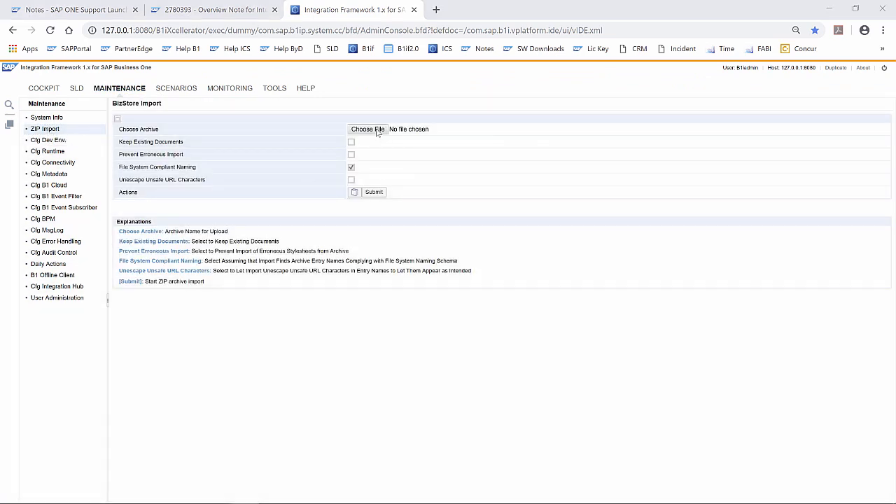
{"action": "left_click", "coordinate": [367, 129]}
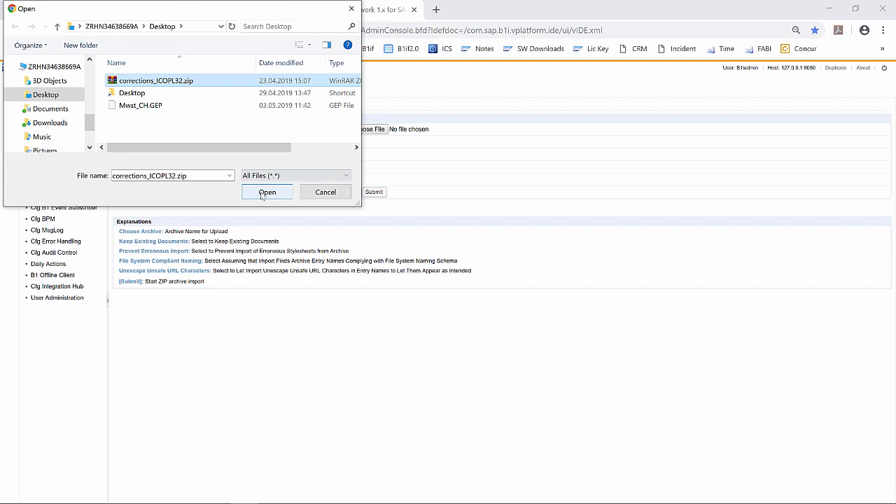
{"action": "left_click", "coordinate": [266, 192]}
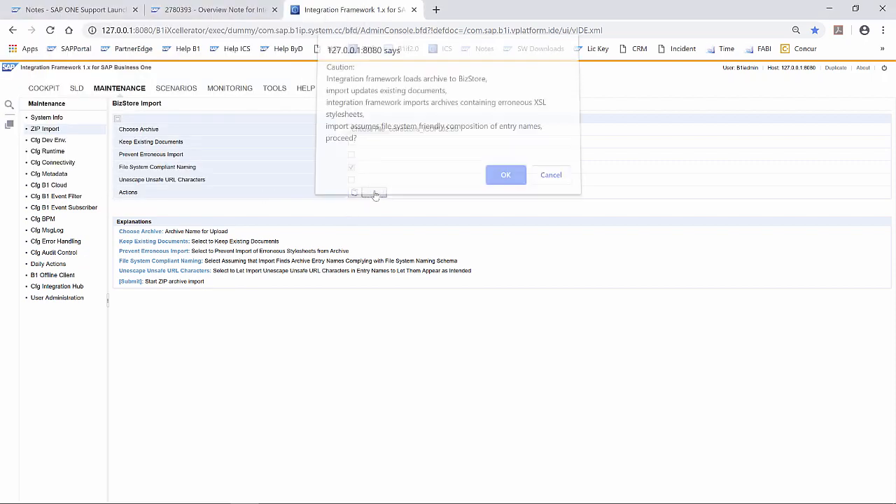
{"action": "left_click", "coordinate": [506, 175]}
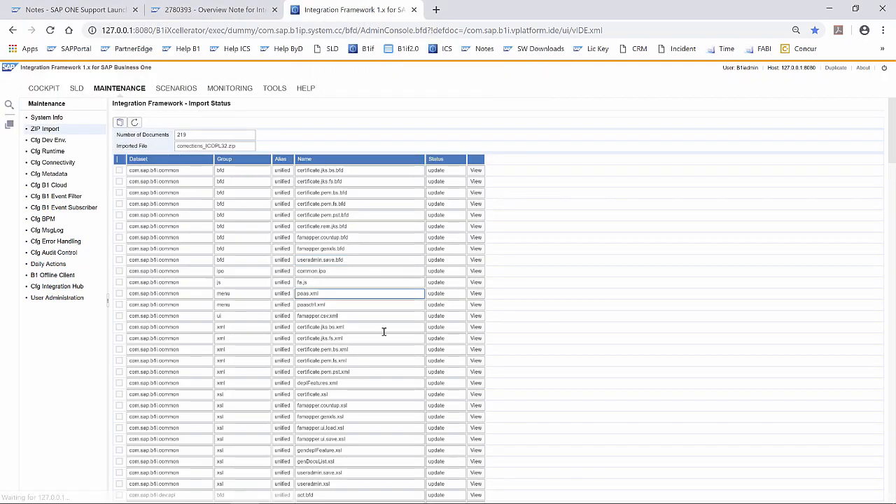
{"action": "scroll", "scroll_direction": "down", "scroll_amount": 3}
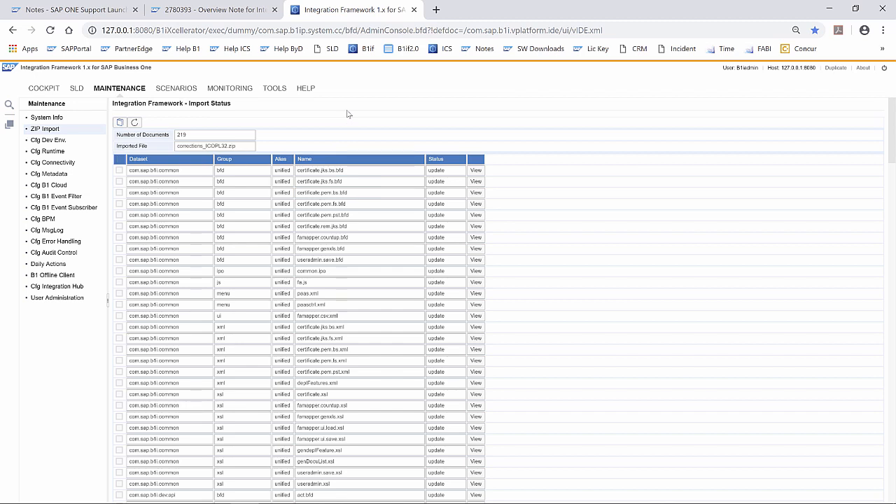
{"action": "mouse_move", "coordinate": [403, 97]}
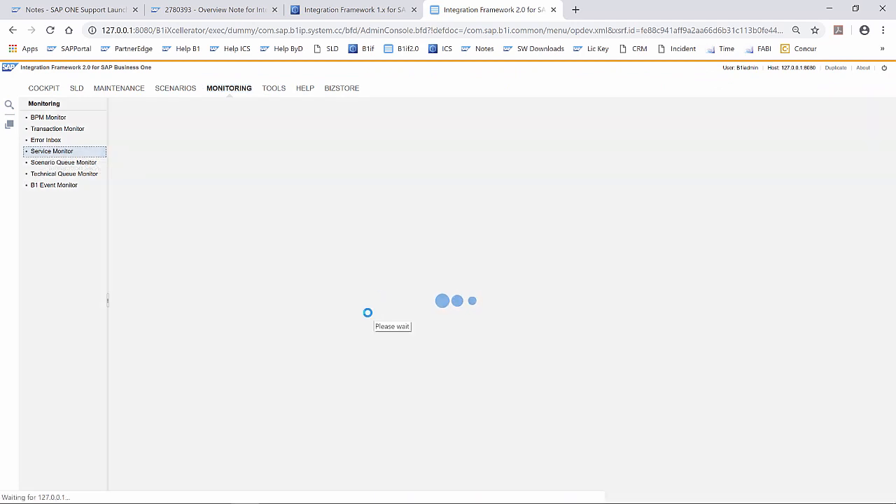
Step: Activate the Event Inbound Service from the Service Monitor and close its setup
{"action": "left_click", "coordinate": [52, 152]}
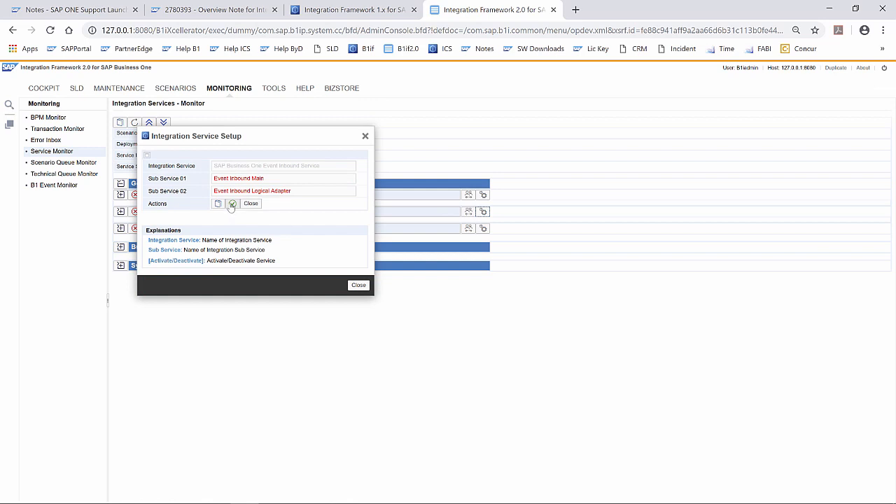
{"action": "mouse_move", "coordinate": [232, 203]}
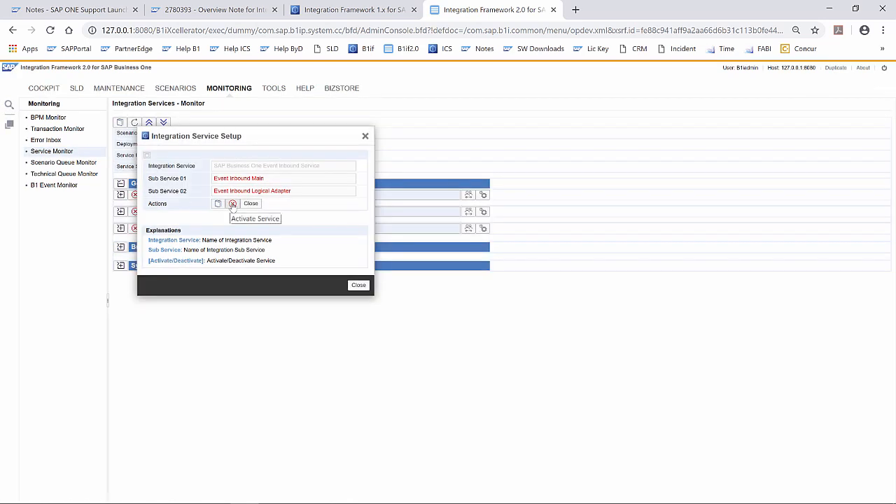
{"action": "left_click", "coordinate": [233, 203]}
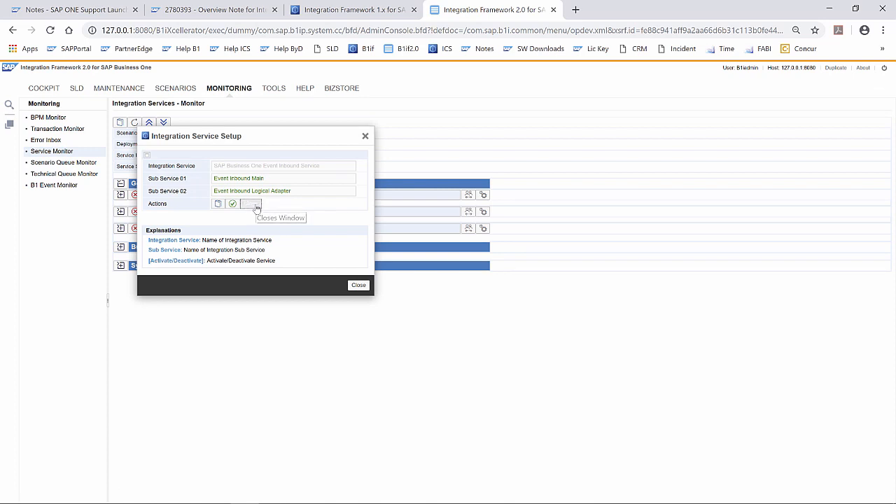
{"action": "left_click", "coordinate": [357, 285]}
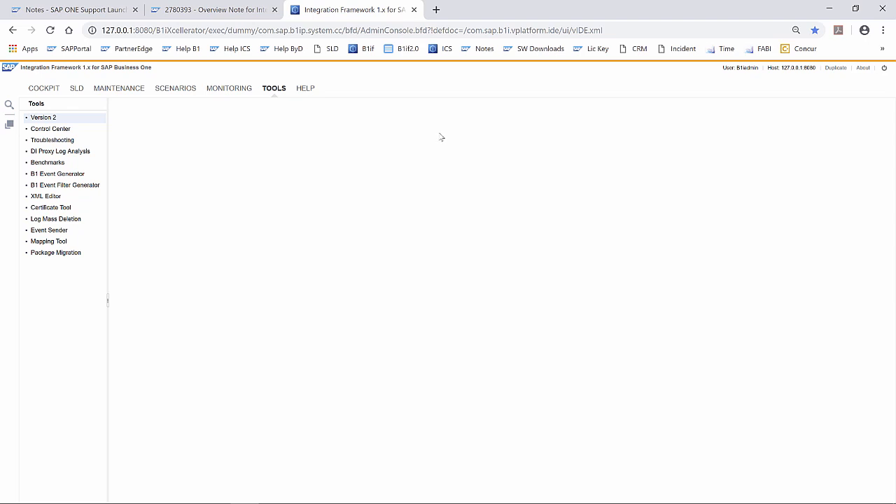
{"action": "mouse_move", "coordinate": [455, 114]}
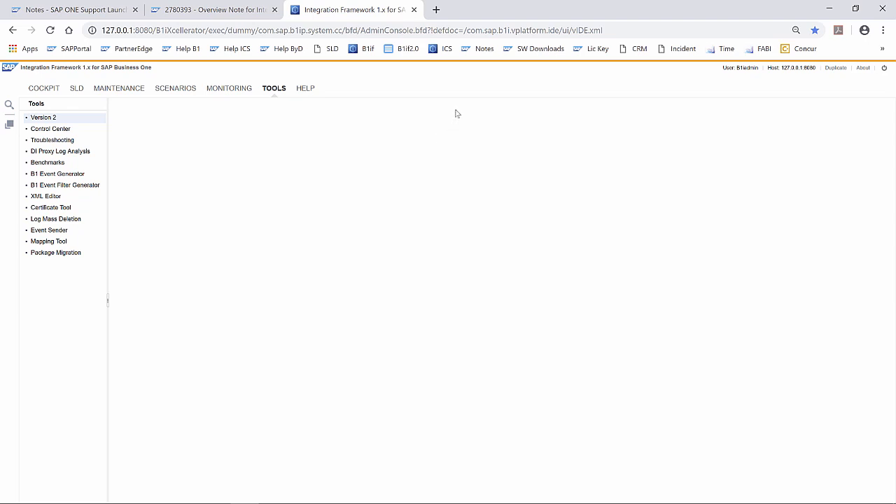
{"action": "mouse_move", "coordinate": [460, 103]}
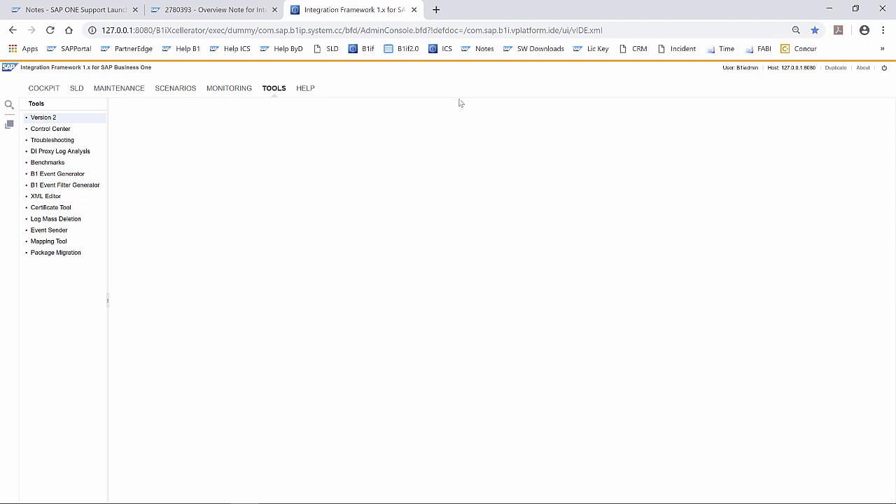
Step: Log on, create SLD category IntercompanyEU, and move GB_HO through GL_CO into it
{"action": "left_click", "coordinate": [440, 48]}
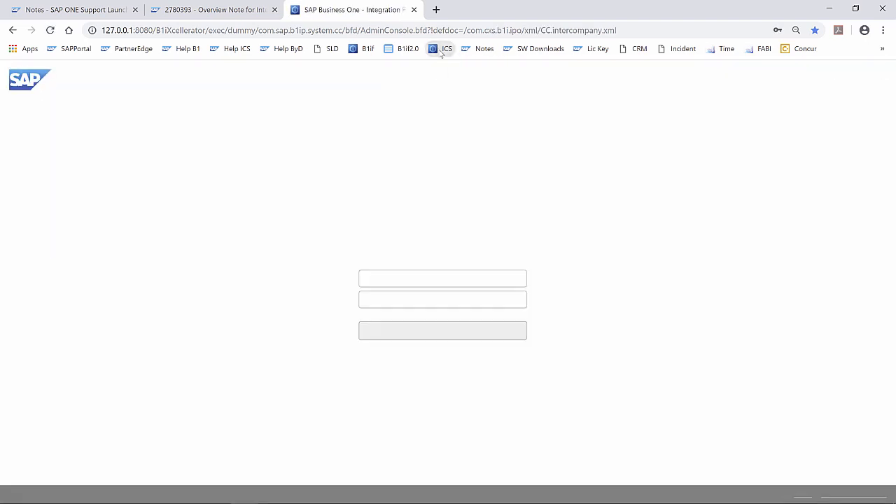
{"action": "left_click", "coordinate": [442, 330]}
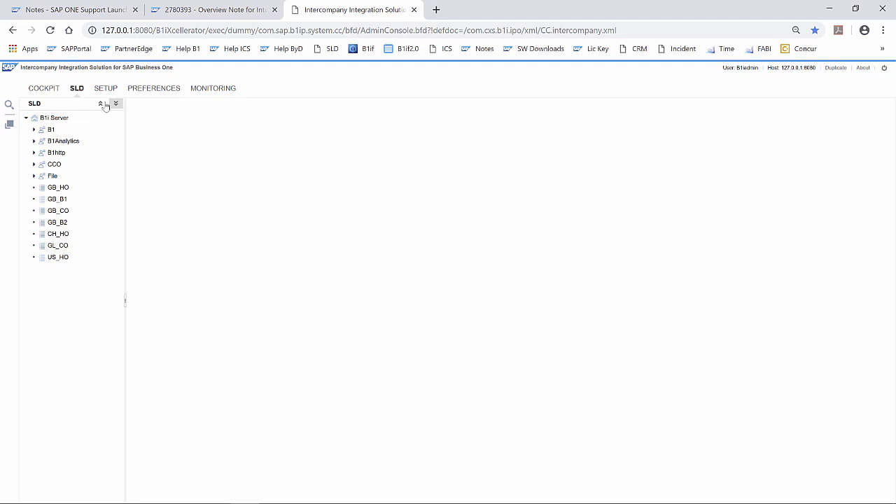
{"action": "right_click", "coordinate": [51, 117]}
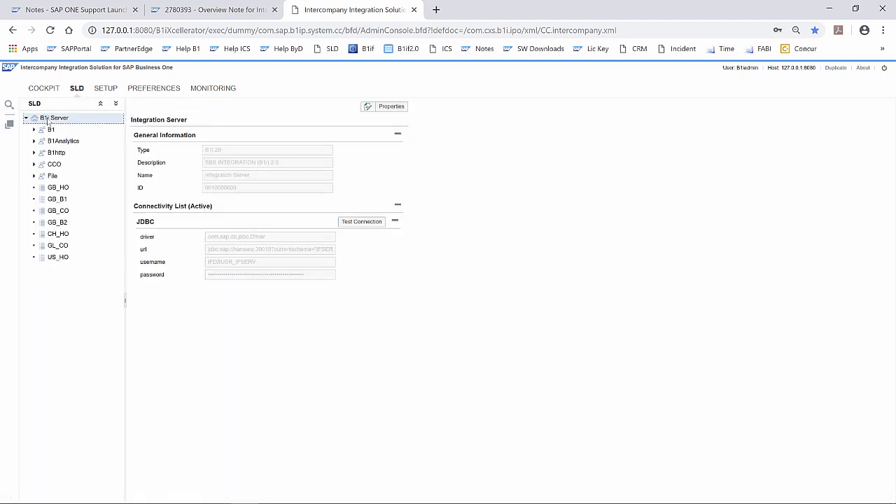
{"action": "left_click", "coordinate": [51, 130]}
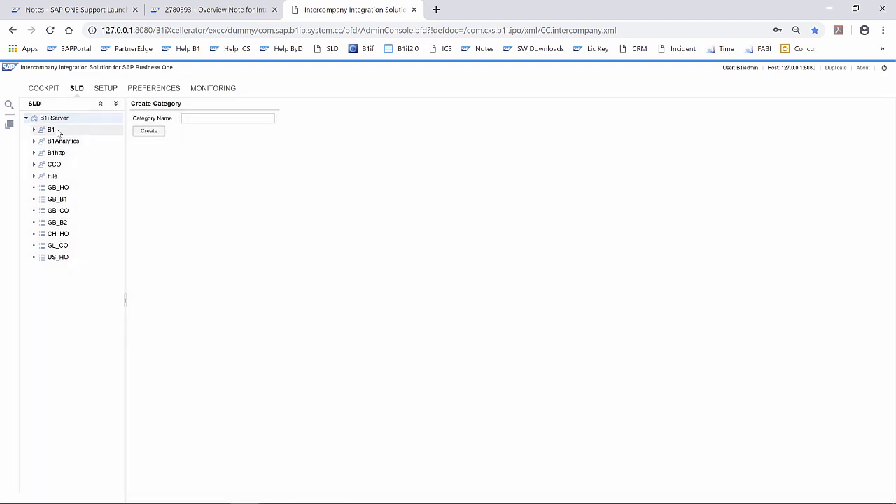
{"action": "type", "text": "IntercompanyEU"}
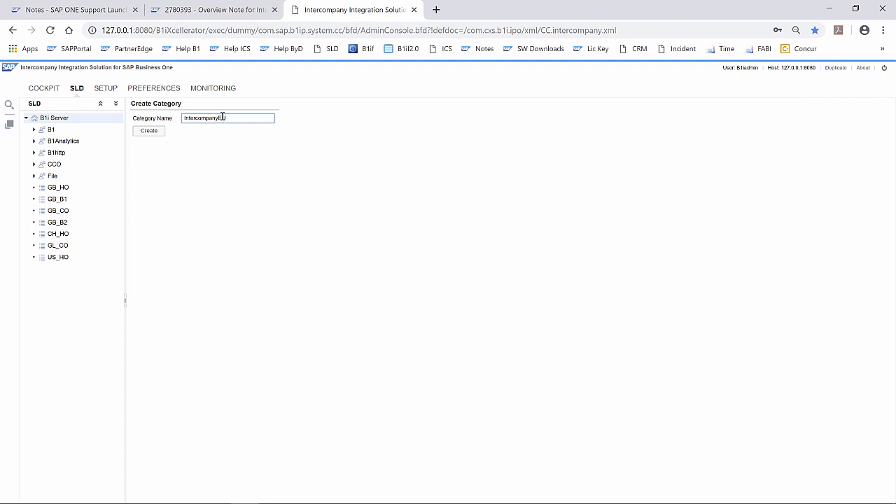
{"action": "left_click", "coordinate": [148, 131]}
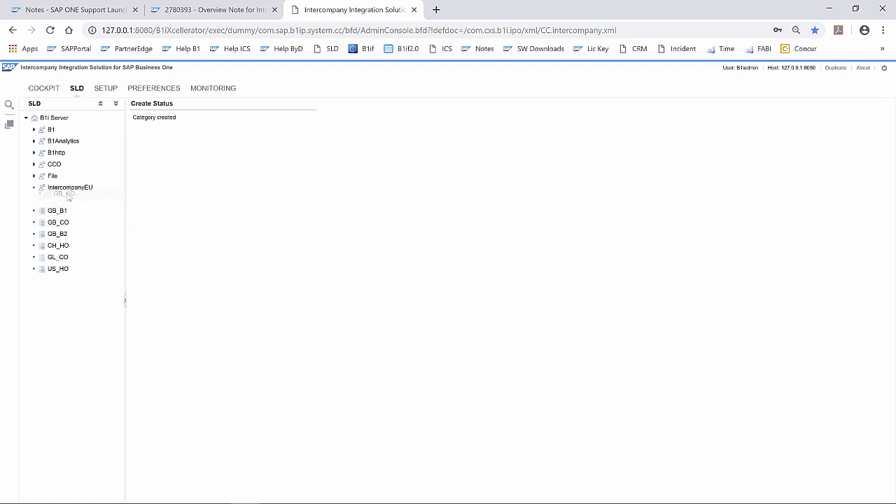
{"action": "left_click", "coordinate": [34, 186]}
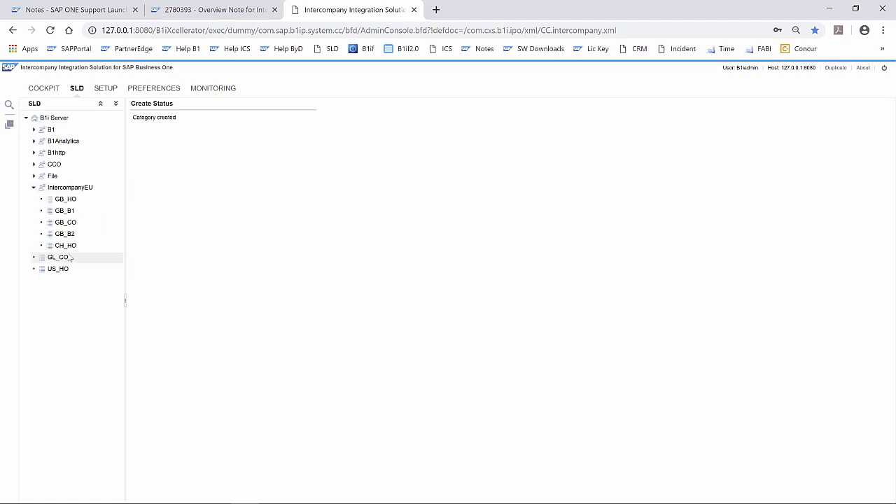
{"action": "left_click", "coordinate": [63, 257]}
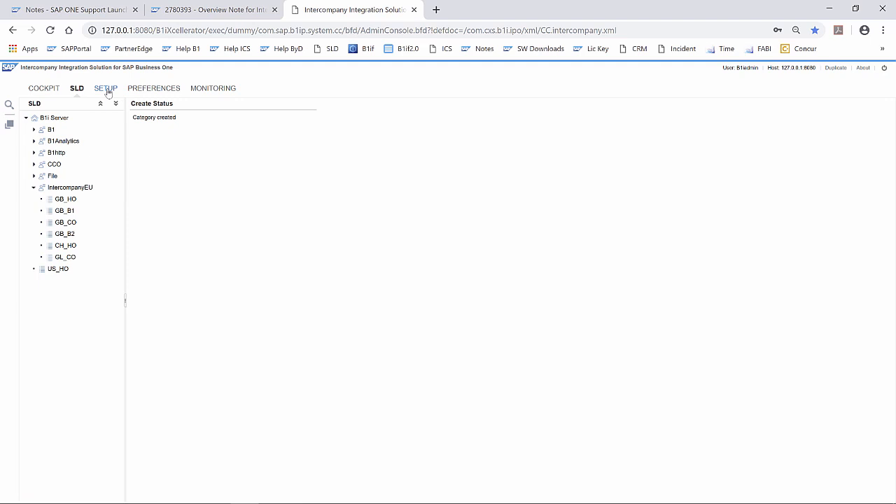
Step: Set the intercompany landscape's SLD category to IntercompanyEU
{"action": "left_click", "coordinate": [105, 87]}
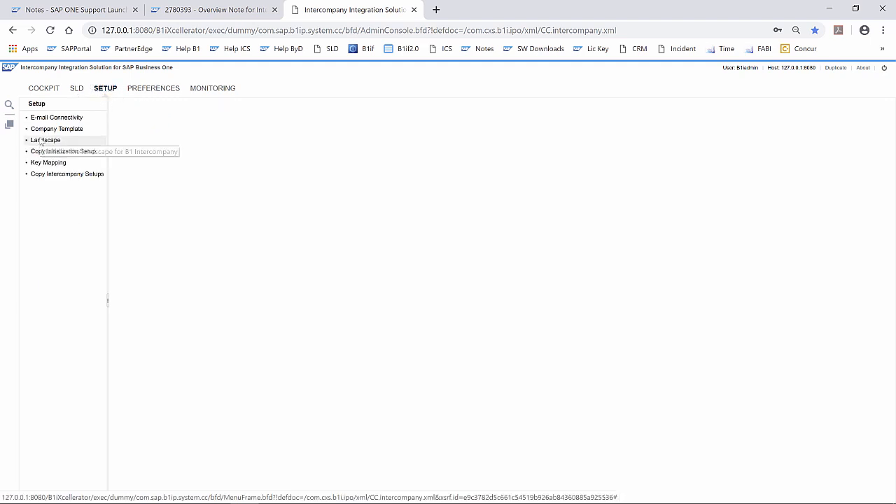
{"action": "left_click", "coordinate": [44, 139]}
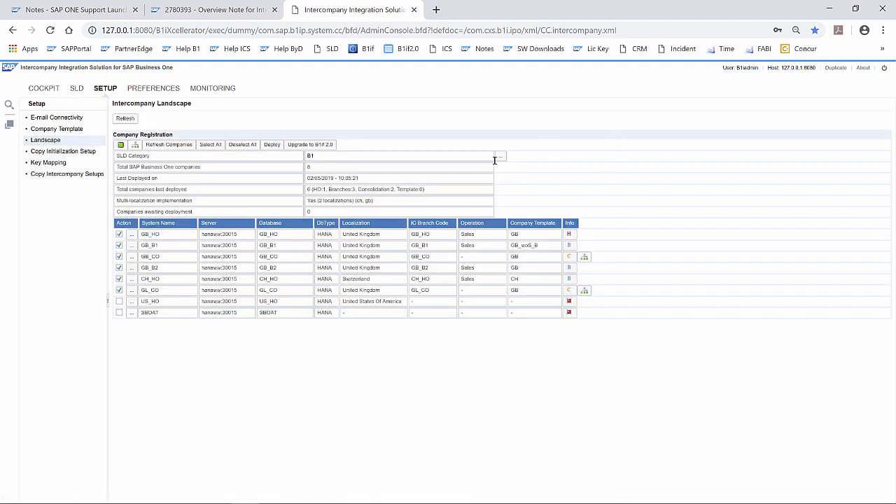
{"action": "left_click", "coordinate": [500, 155]}
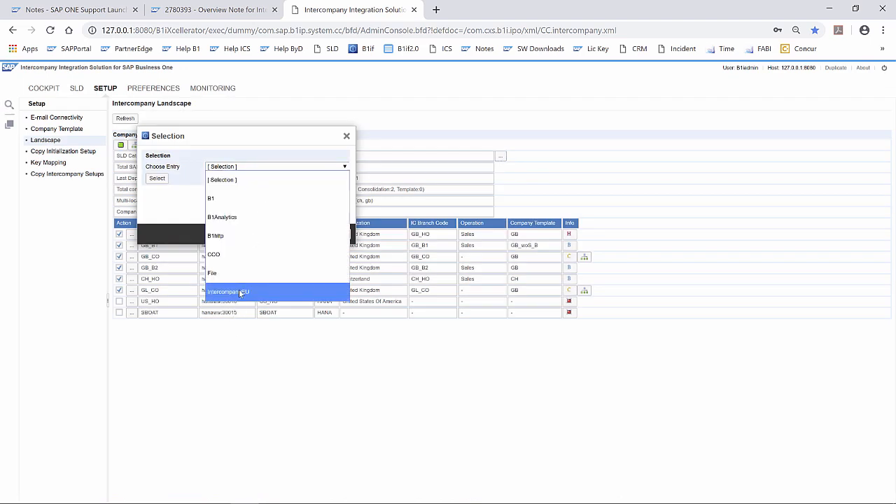
{"action": "left_click", "coordinate": [226, 292]}
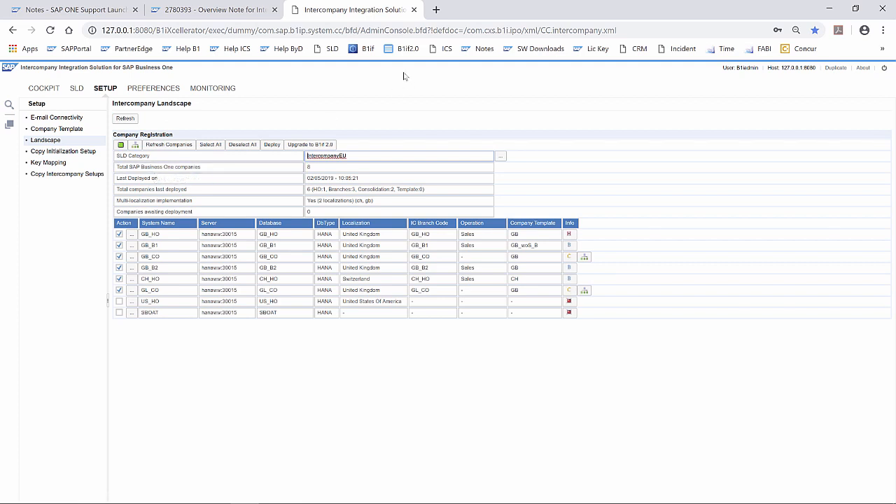
{"action": "mouse_move", "coordinate": [314, 145]}
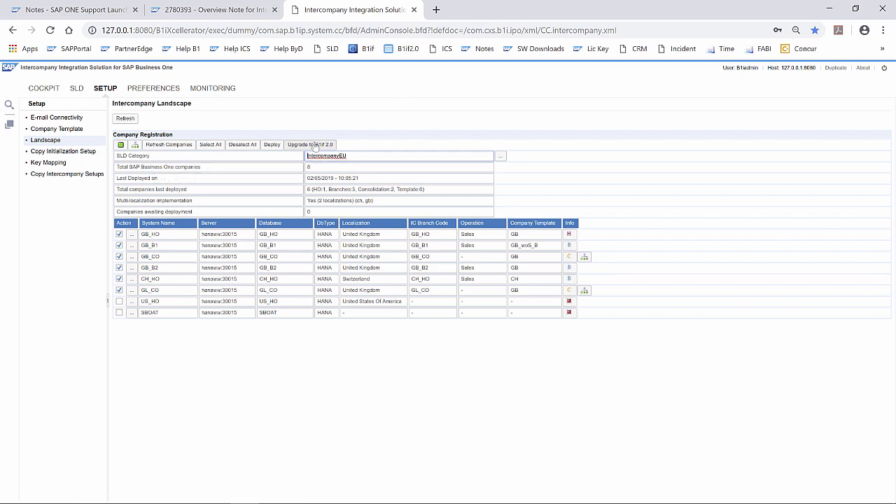
Step: Upgrade the landscape to B1if 2.0, confirming and waiting for completion
{"action": "left_click", "coordinate": [309, 144]}
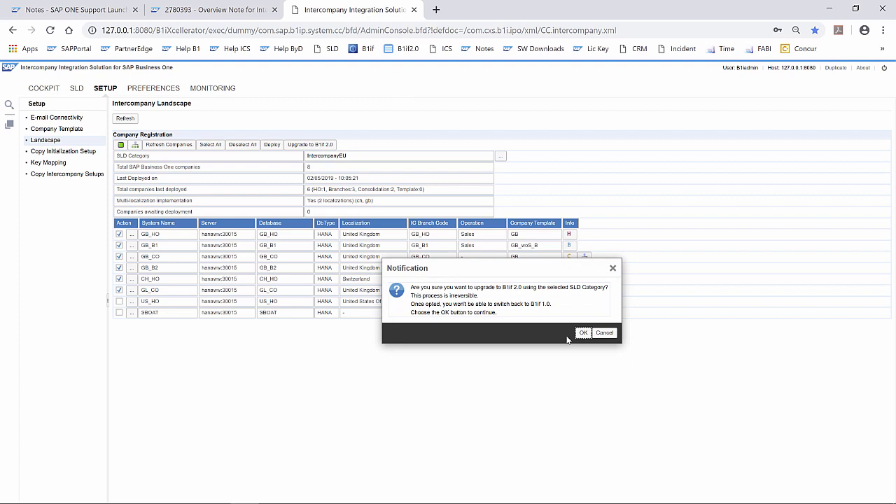
{"action": "left_click", "coordinate": [583, 332]}
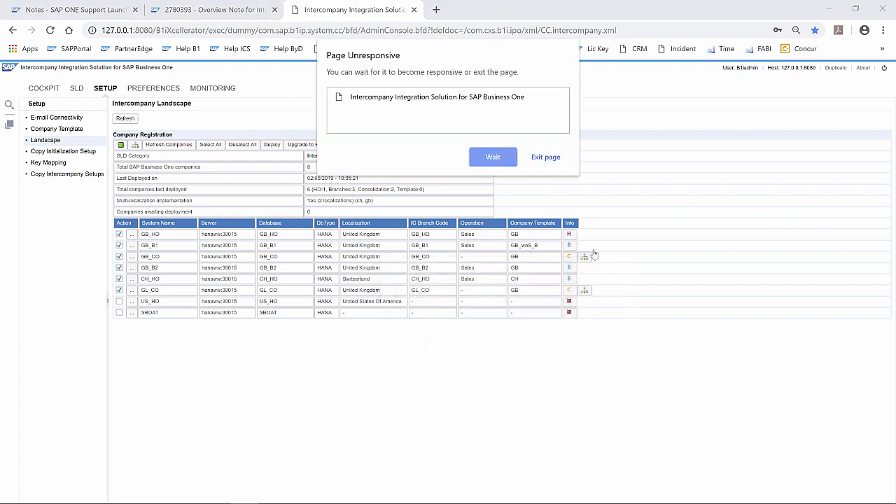
{"action": "left_click", "coordinate": [493, 156]}
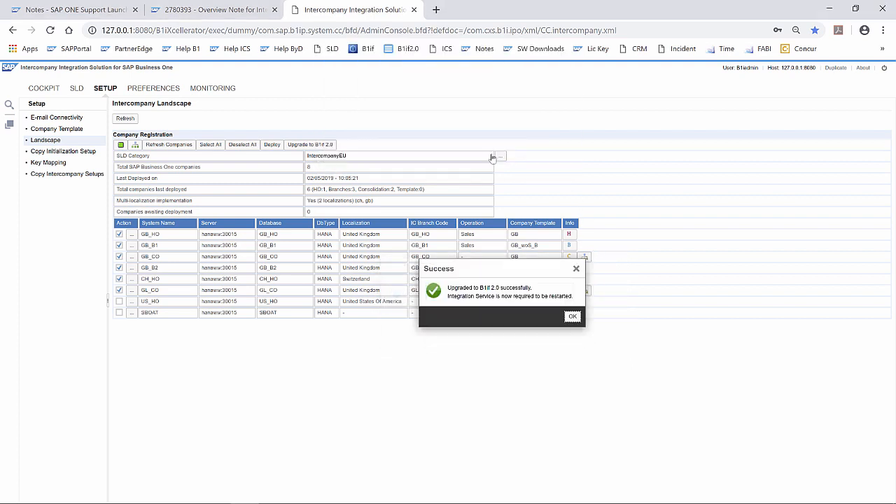
{"action": "mouse_move", "coordinate": [524, 294]}
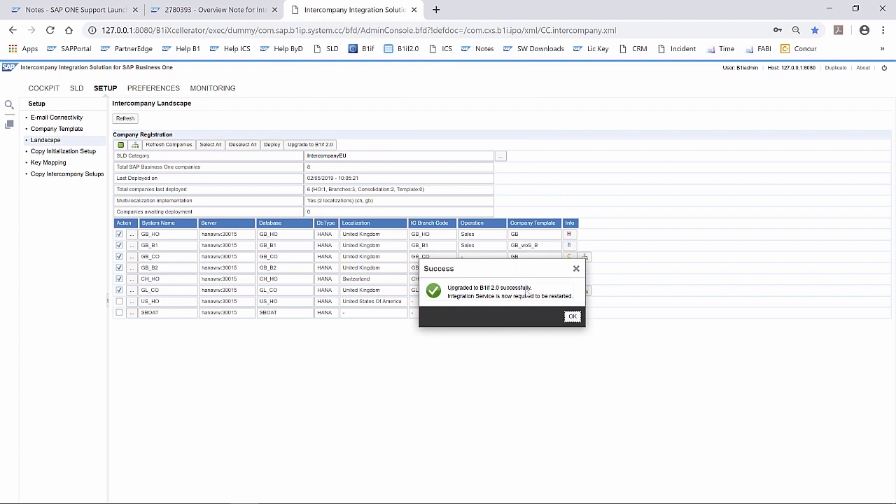
{"action": "mouse_move", "coordinate": [451, 306]}
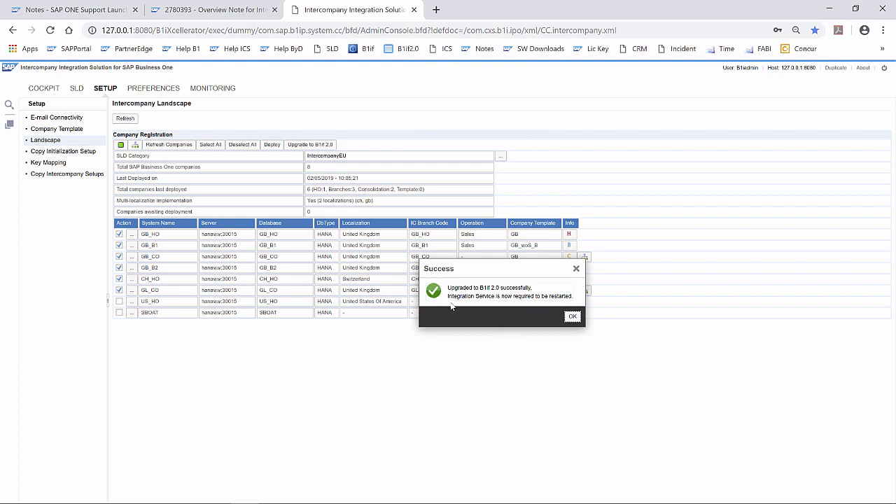
{"action": "mouse_move", "coordinate": [546, 364]}
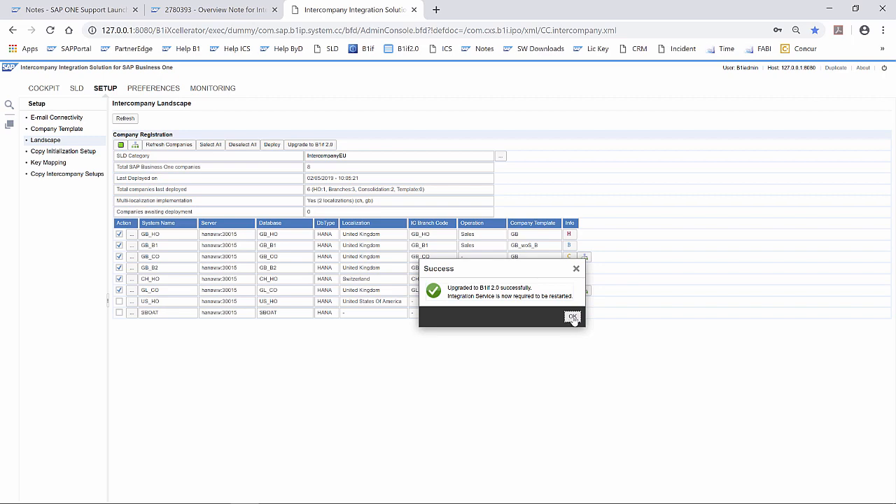
Step: Dismiss the upgrade notice and restart the Integration Service and DI Proxy Service
{"action": "left_click", "coordinate": [572, 317]}
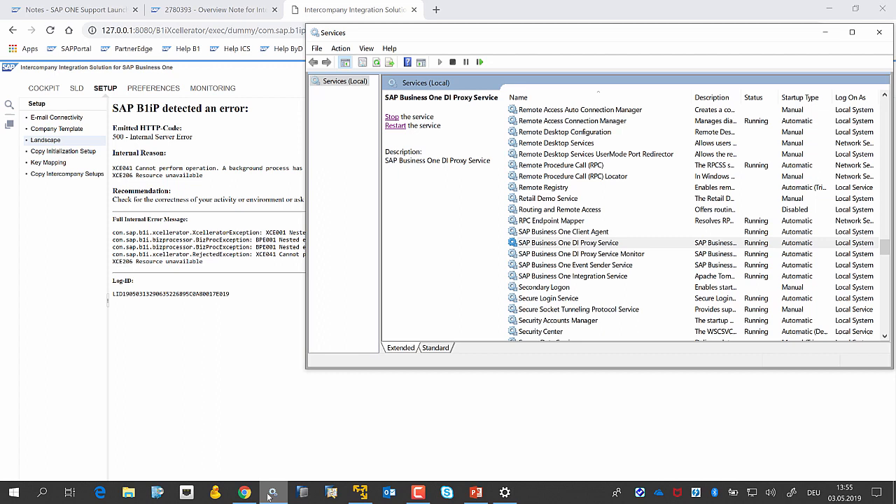
{"action": "left_click", "coordinate": [572, 276]}
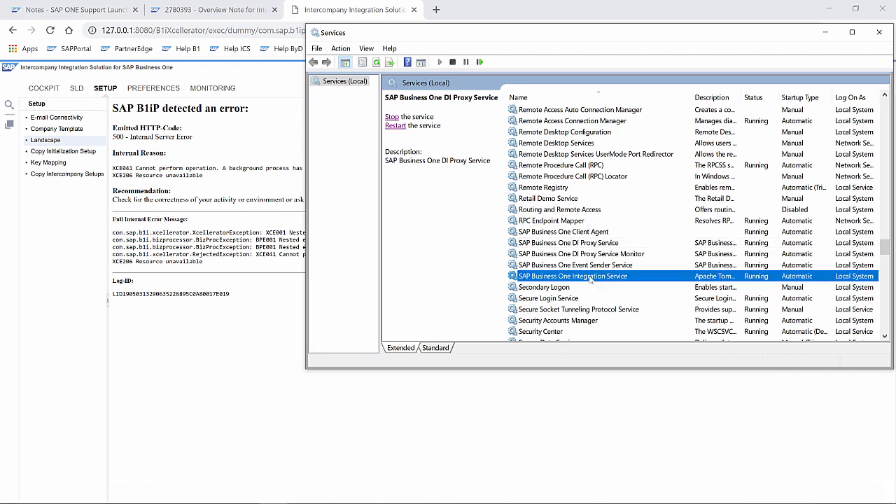
{"action": "left_click", "coordinate": [392, 116]}
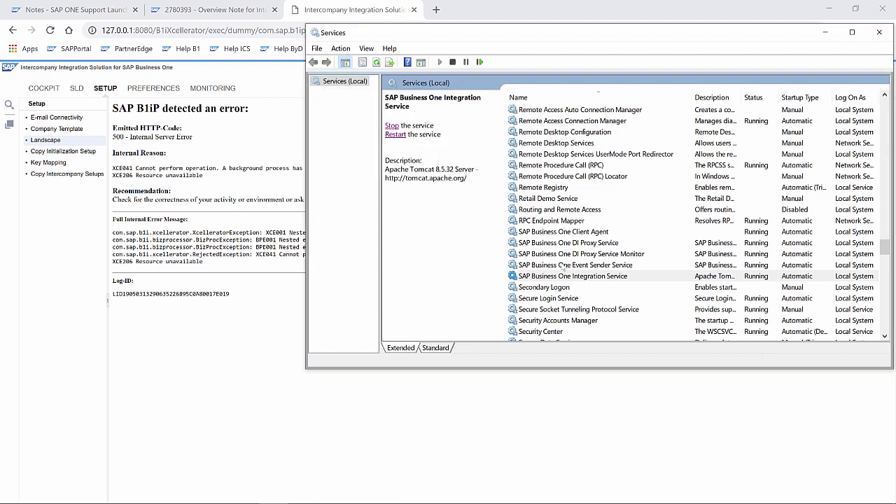
{"action": "left_click", "coordinate": [569, 242]}
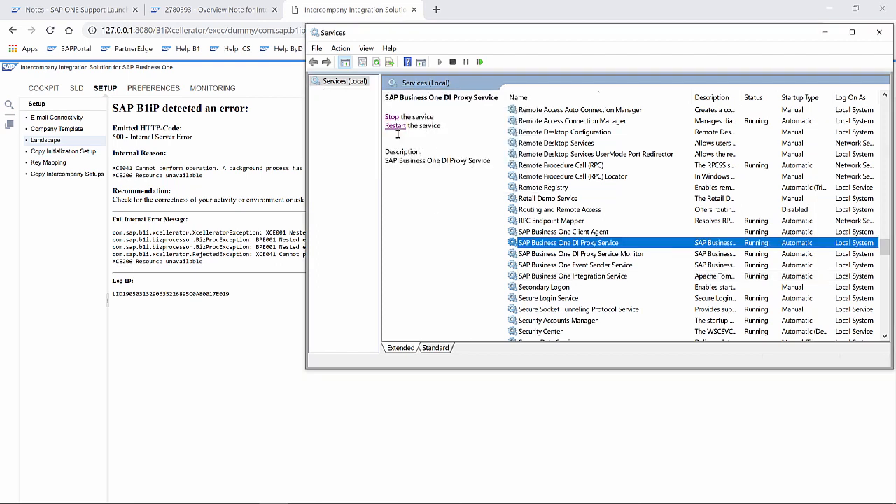
{"action": "left_click", "coordinate": [392, 116]}
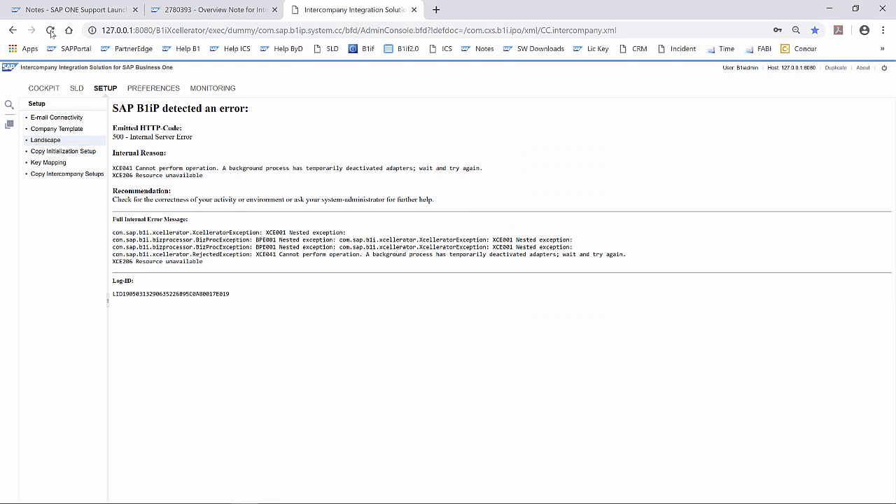
Step: Reload the page, log back on, and open the intercompany landscape setup
{"action": "left_click", "coordinate": [51, 30]}
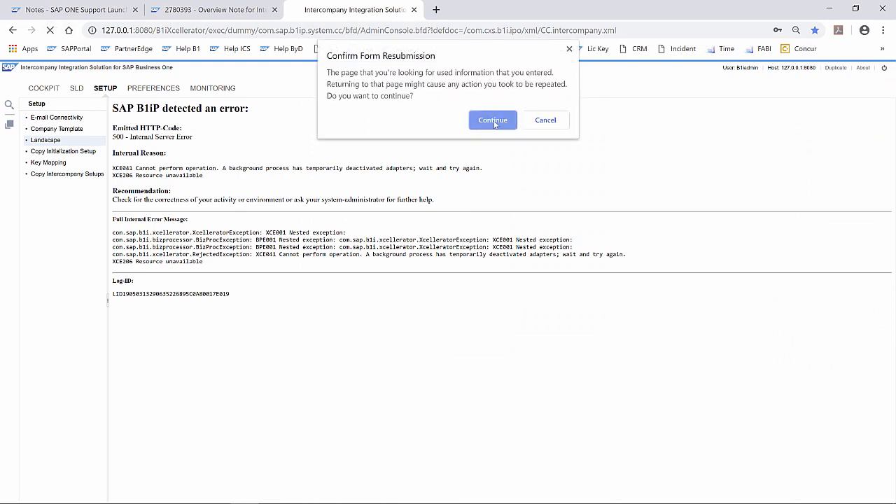
{"action": "left_click", "coordinate": [492, 120]}
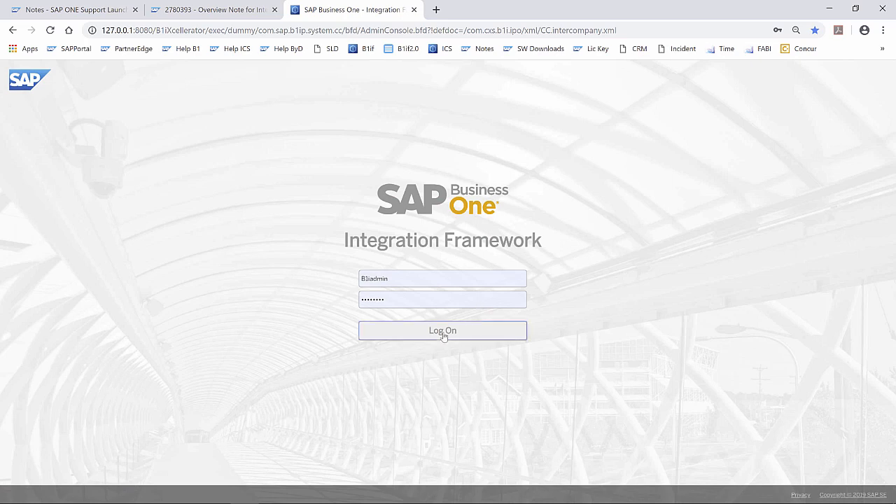
{"action": "left_click", "coordinate": [441, 330]}
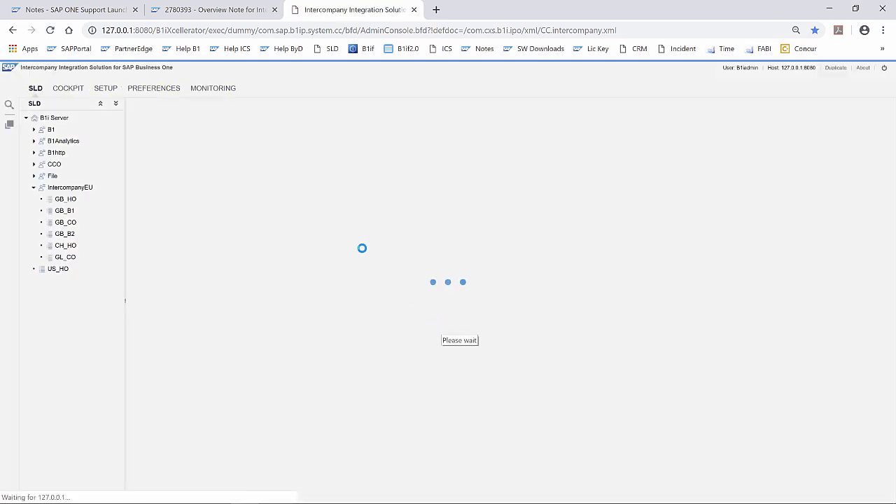
{"action": "left_click", "coordinate": [105, 87]}
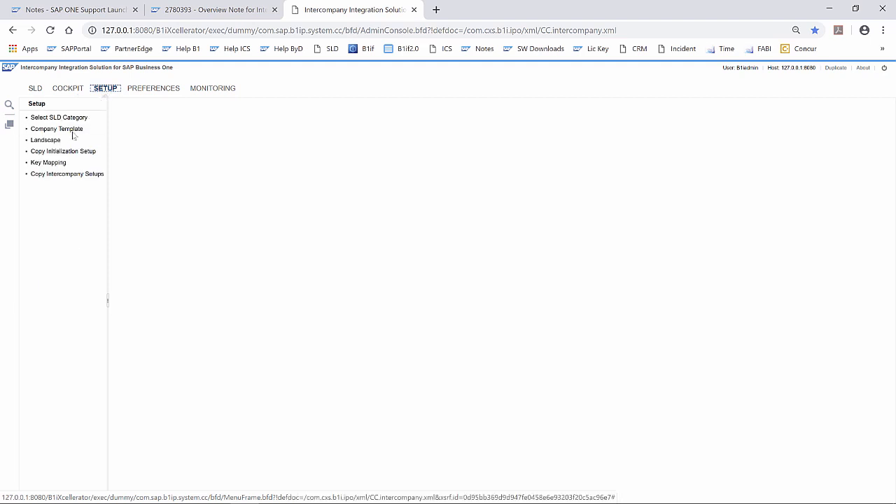
{"action": "left_click", "coordinate": [44, 140]}
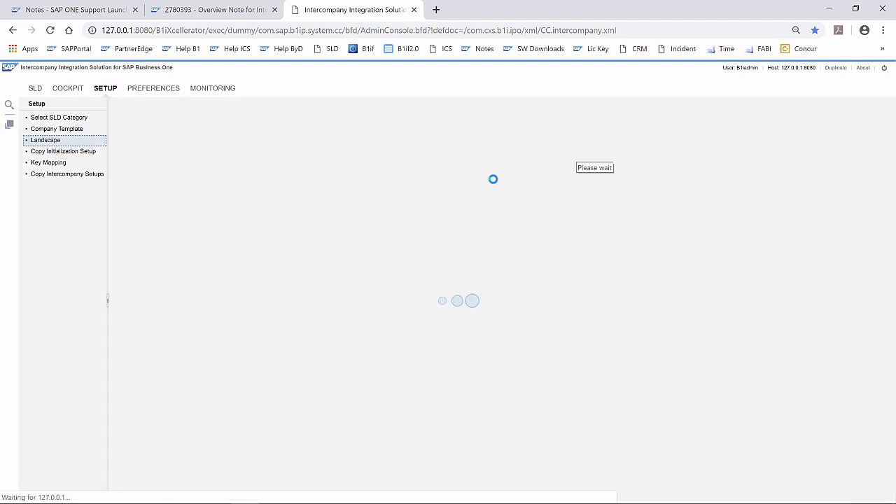
{"action": "left_click", "coordinate": [45, 139]}
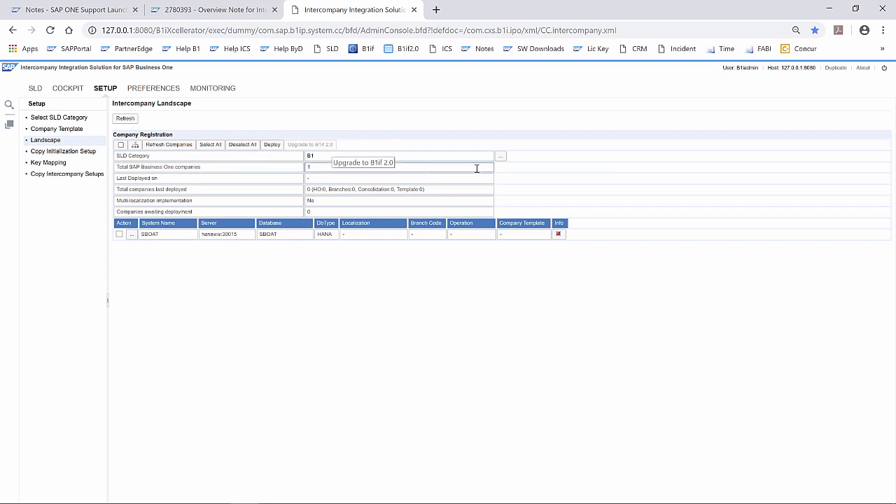
{"action": "left_click", "coordinate": [501, 155]}
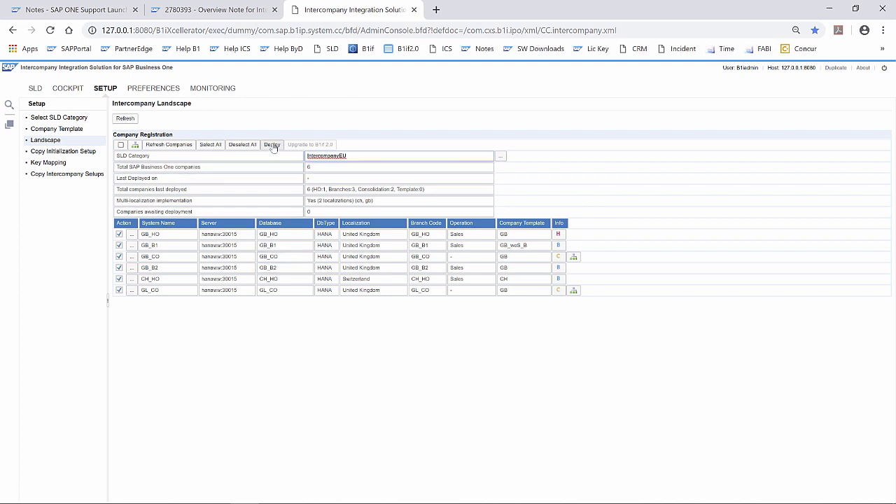
Step: Deploy the solution to the six IntercompanyEU companies
{"action": "left_click", "coordinate": [271, 145]}
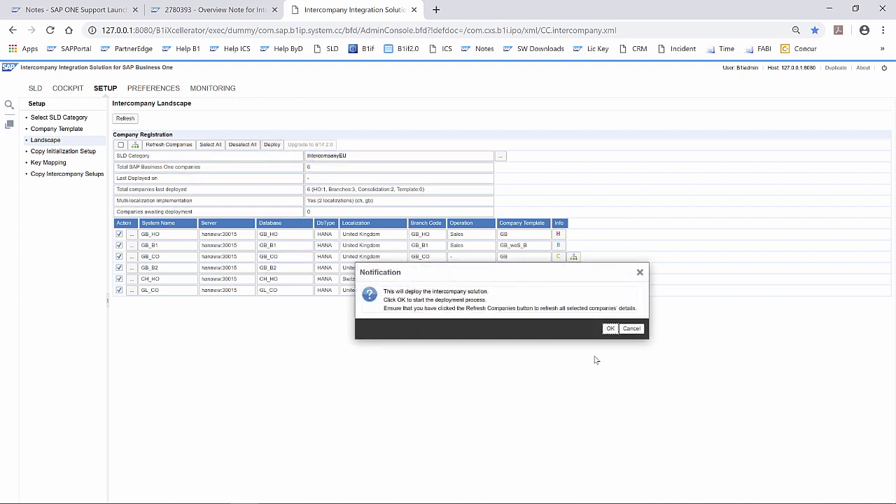
{"action": "left_click", "coordinate": [610, 328]}
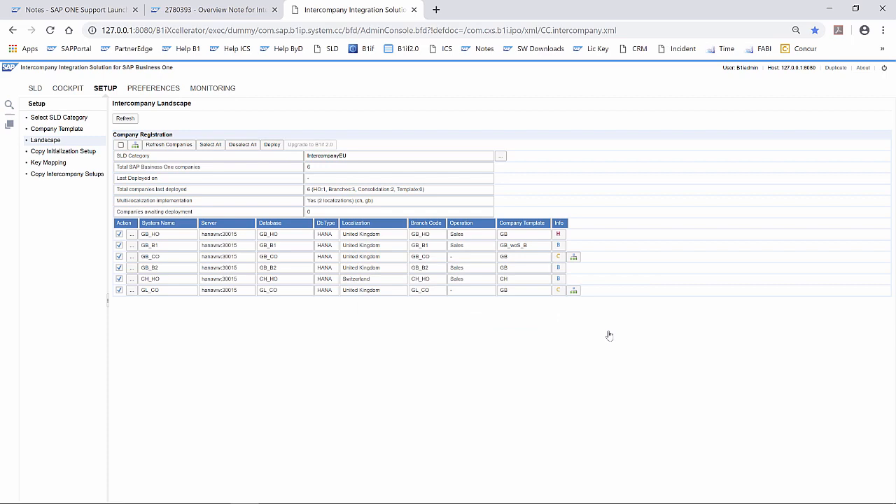
{"action": "left_click", "coordinate": [272, 144]}
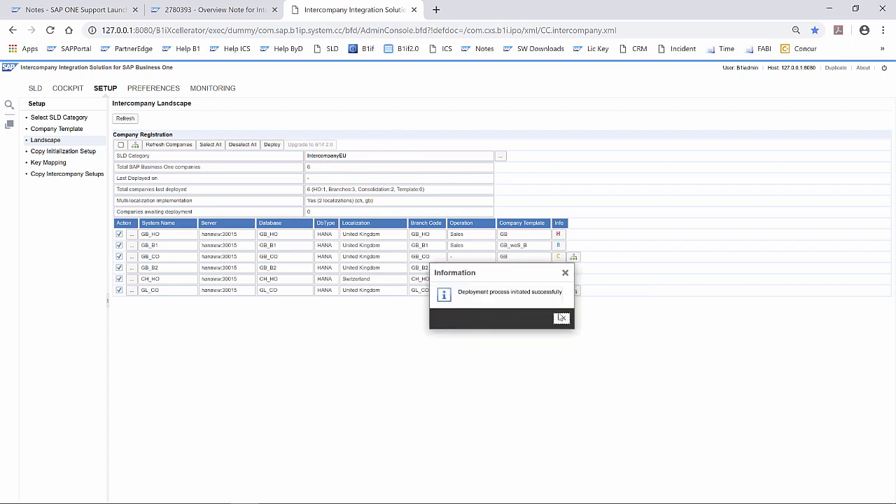
{"action": "left_click", "coordinate": [561, 318]}
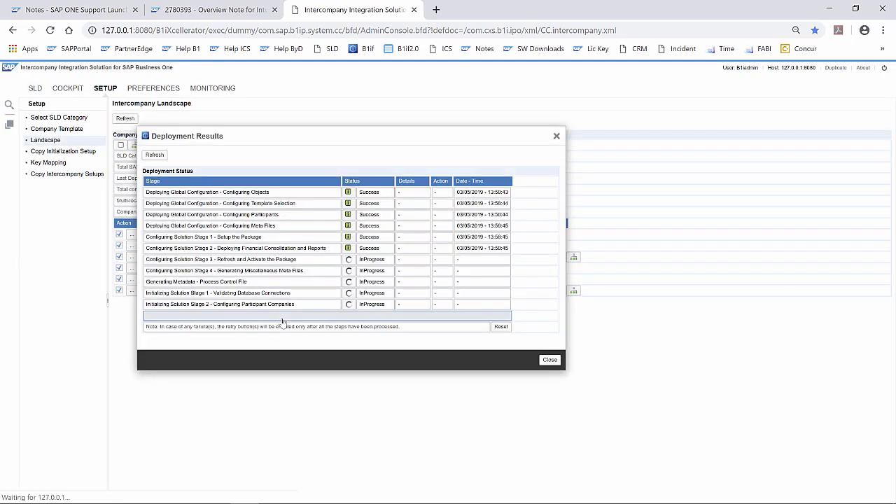
{"action": "mouse_move", "coordinate": [154, 154]}
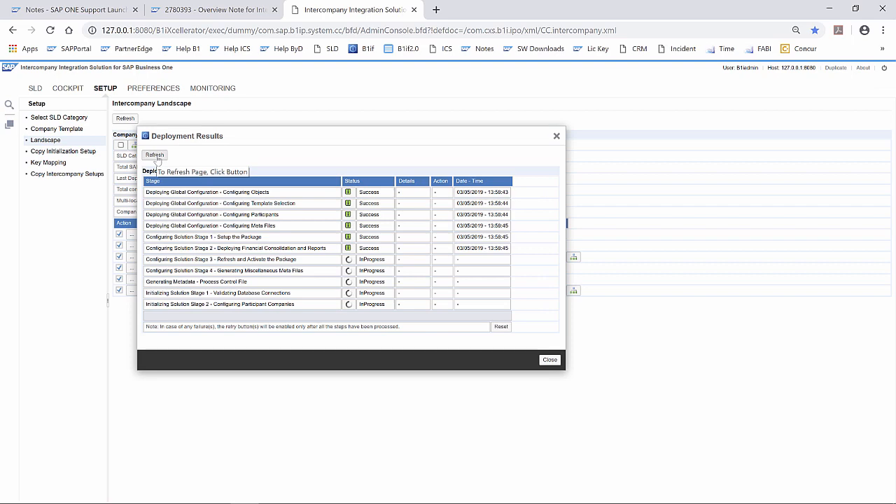
Step: Refresh the deployment results until all stages succeed, then close them
{"action": "left_click", "coordinate": [154, 155]}
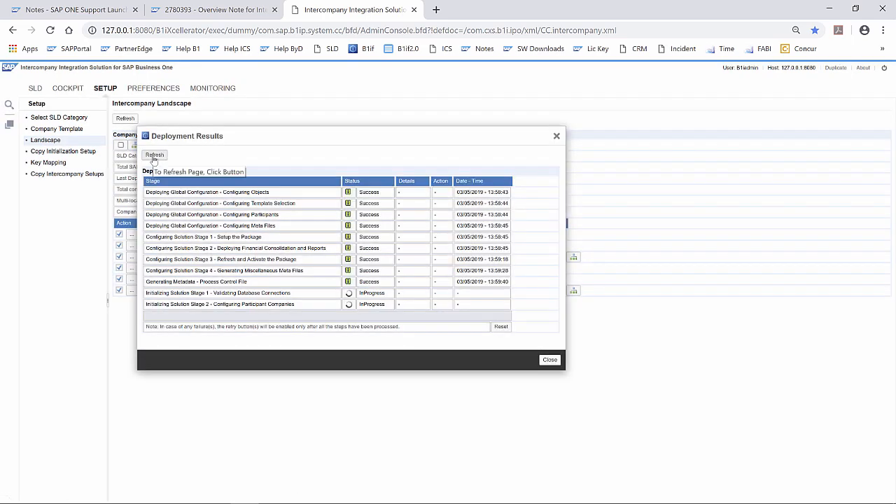
{"action": "left_click", "coordinate": [155, 155]}
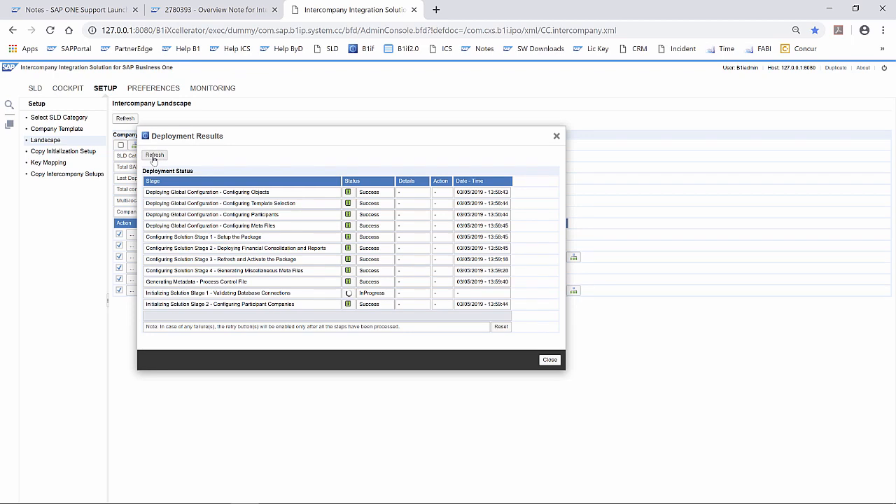
{"action": "left_click", "coordinate": [154, 155]}
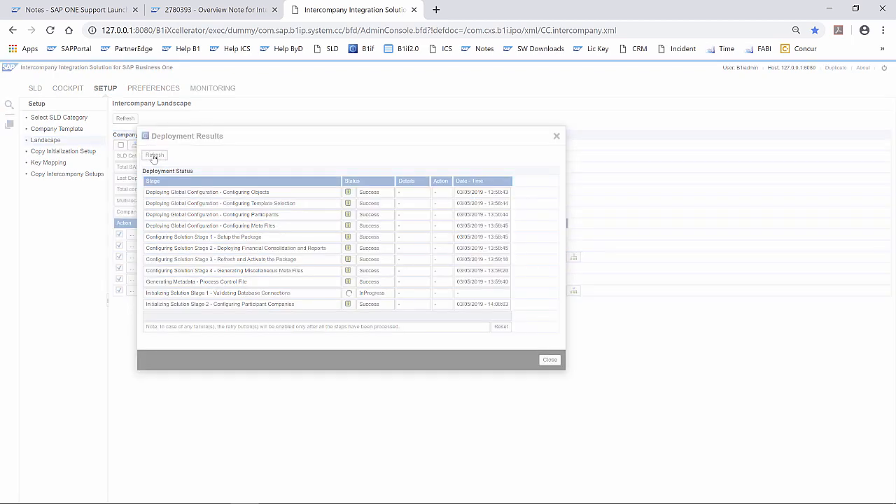
{"action": "left_click", "coordinate": [155, 154]}
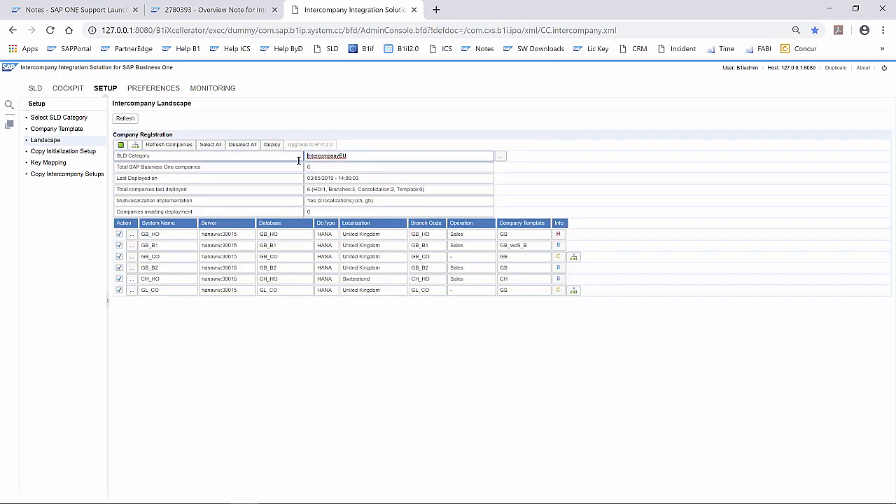
Step: Save IntercompanyEU as the default SLD category and acknowledge the confirmation
{"action": "left_click", "coordinate": [59, 117]}
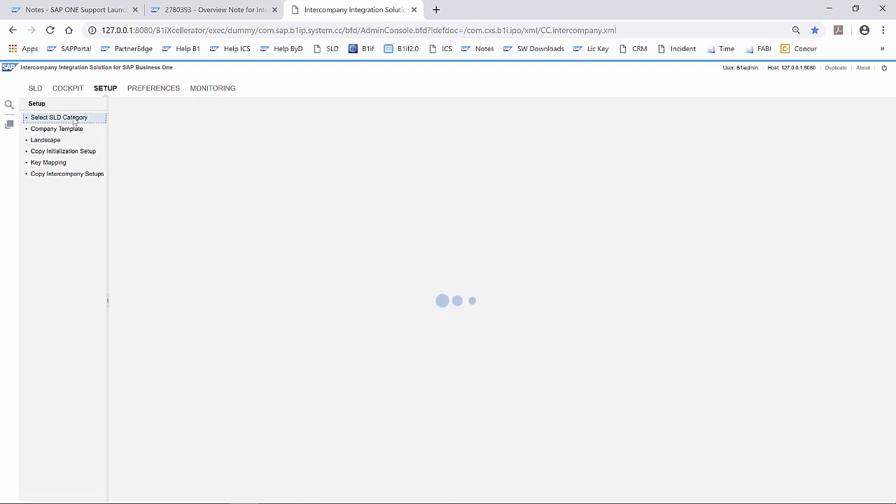
{"action": "left_click", "coordinate": [59, 117]}
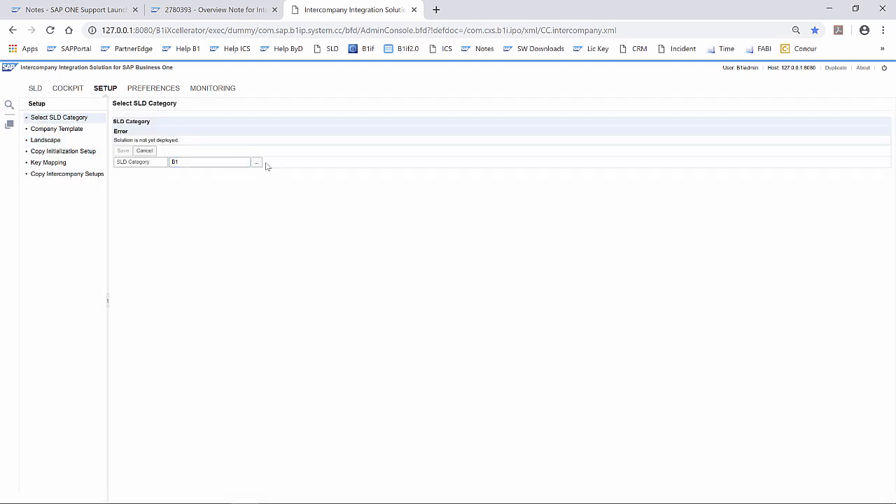
{"action": "left_click", "coordinate": [257, 161]}
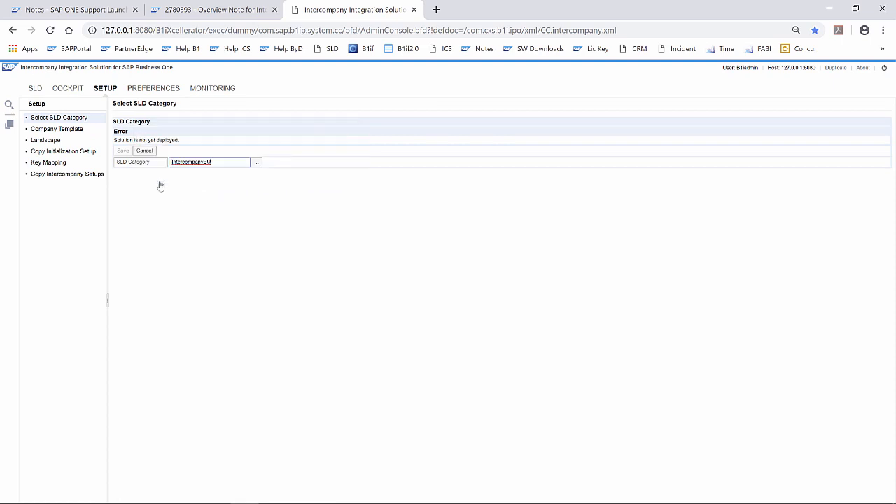
{"action": "left_click", "coordinate": [122, 151]}
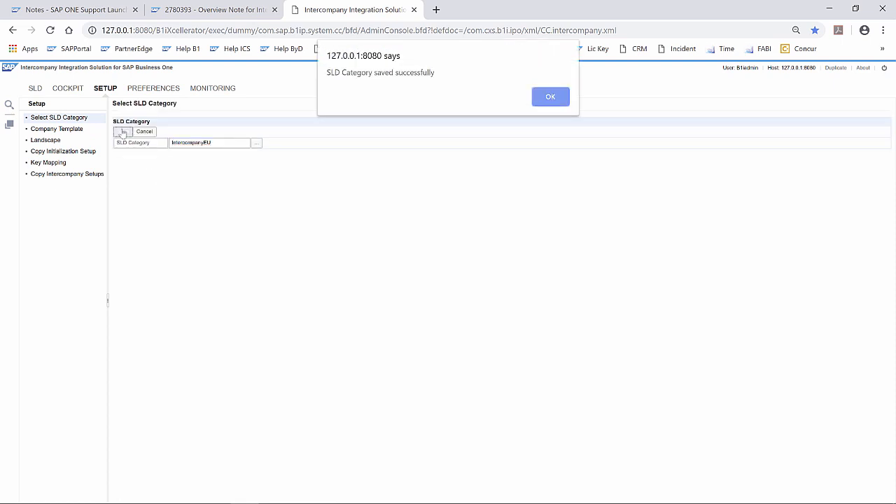
{"action": "left_click", "coordinate": [550, 96]}
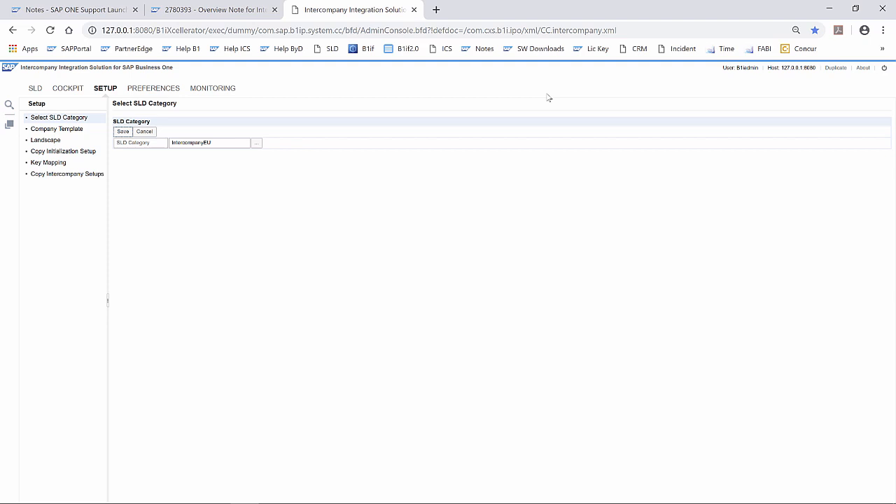
{"action": "mouse_move", "coordinate": [88, 189]}
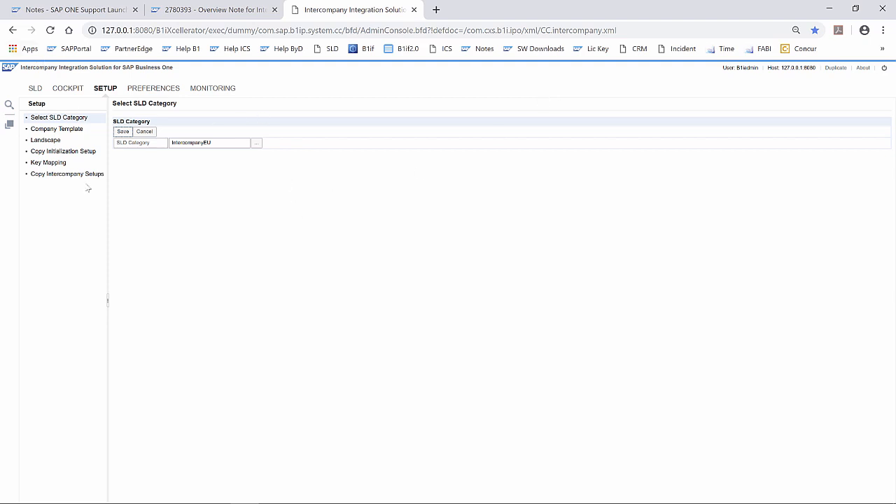
{"action": "mouse_move", "coordinate": [177, 165]}
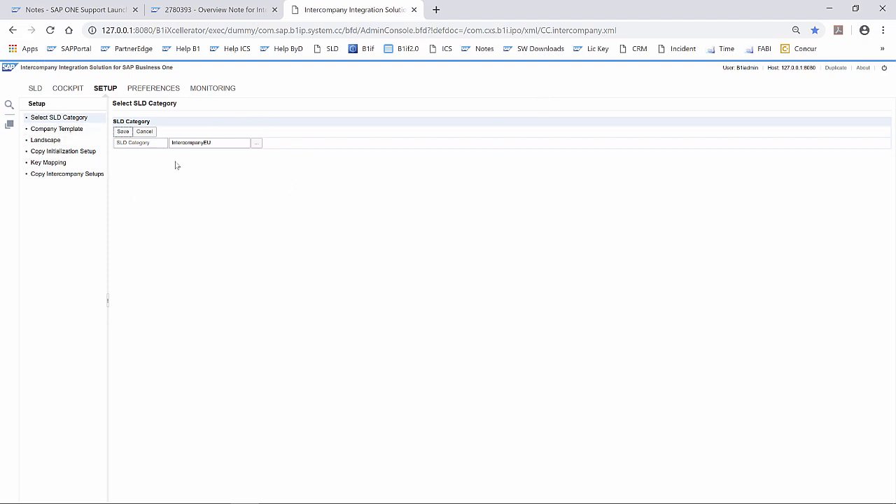
Step: Review the BP Balances Scheduling preferences, then return to Setup
{"action": "left_click", "coordinate": [153, 88]}
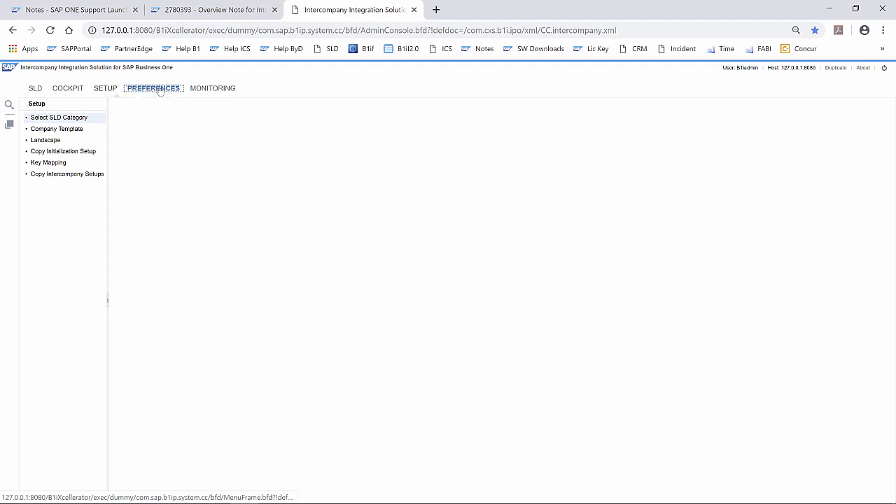
{"action": "left_click", "coordinate": [153, 88]}
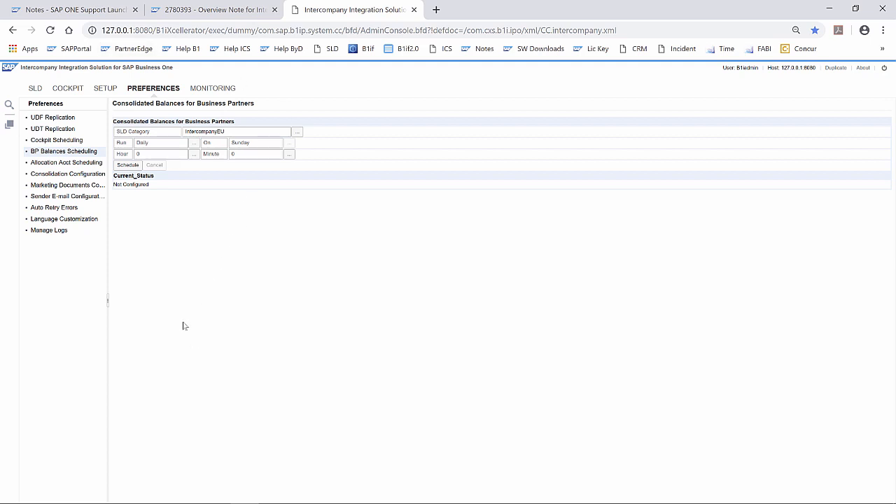
{"action": "mouse_move", "coordinate": [103, 95]}
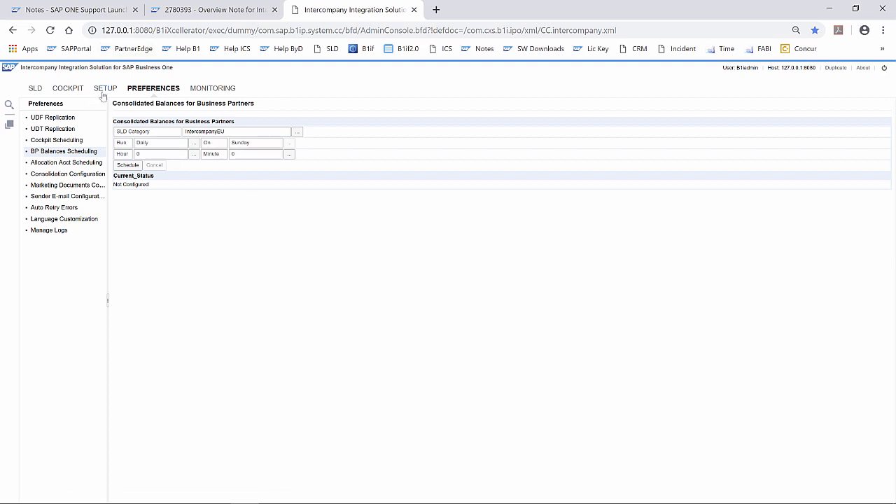
{"action": "left_click", "coordinate": [104, 87]}
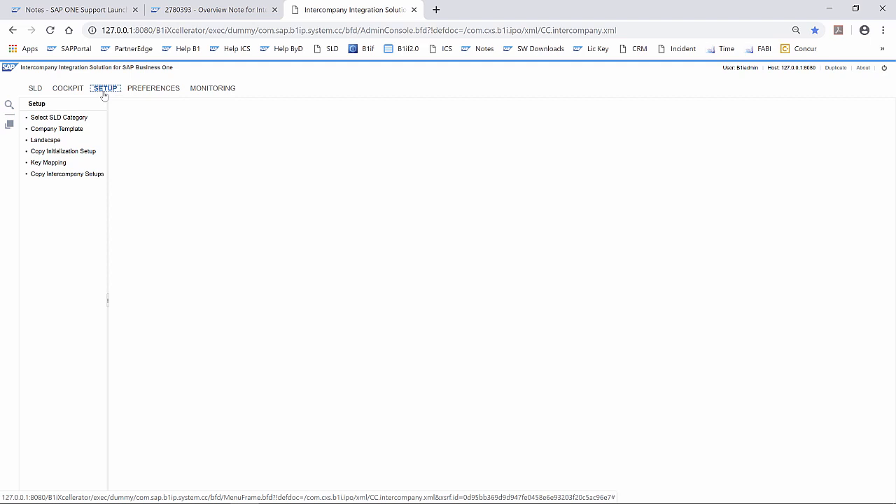
{"action": "mouse_move", "coordinate": [96, 303]}
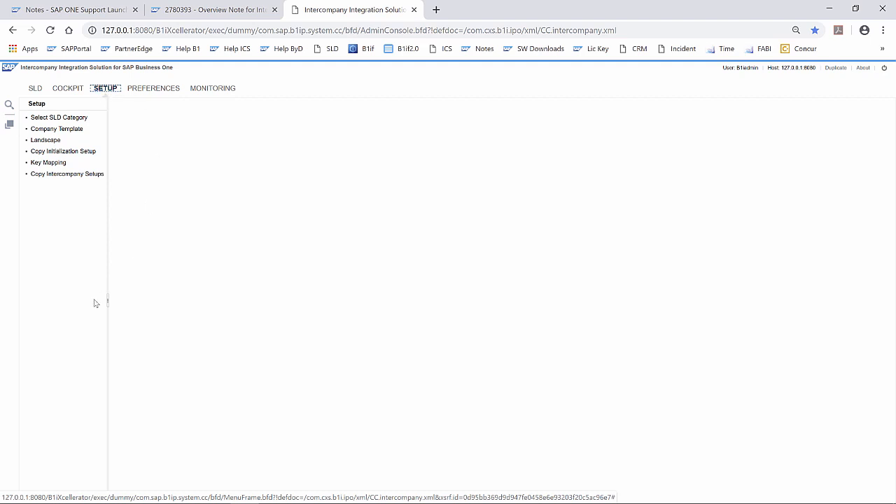
{"action": "mouse_move", "coordinate": [166, 203]}
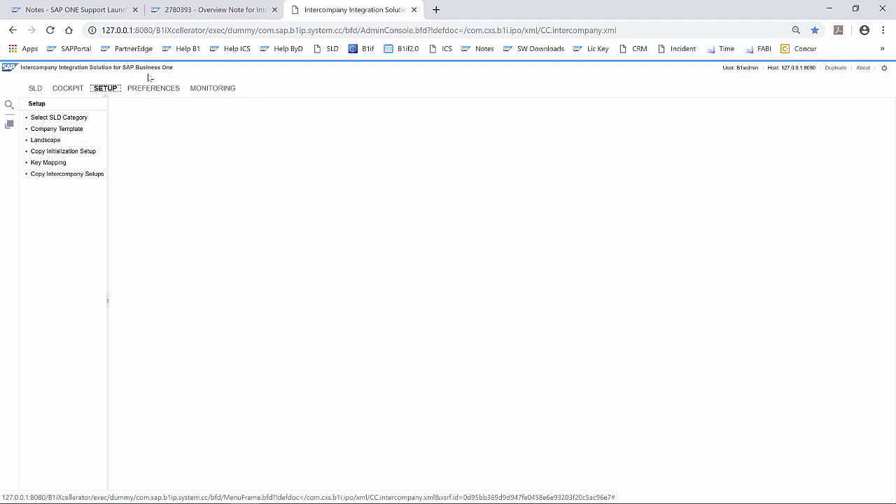
{"action": "mouse_move", "coordinate": [48, 162]}
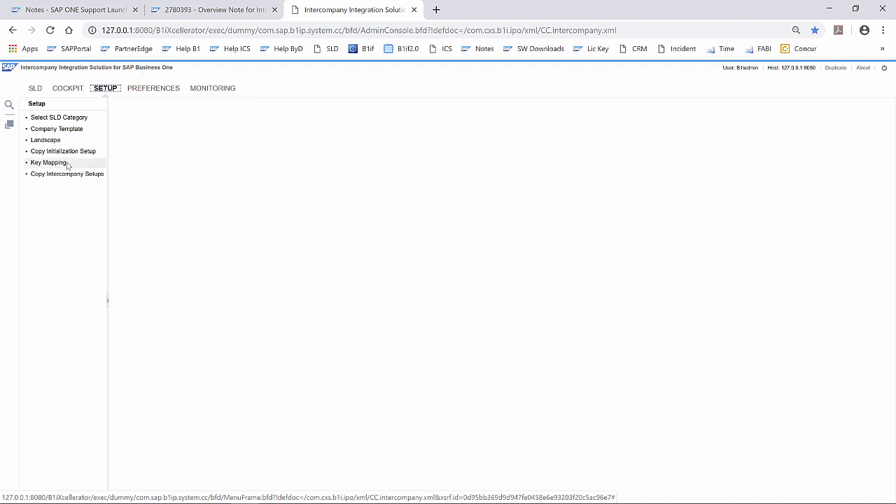
Step: Auto-map and save the Currency object's key mapping
{"action": "left_click", "coordinate": [48, 163]}
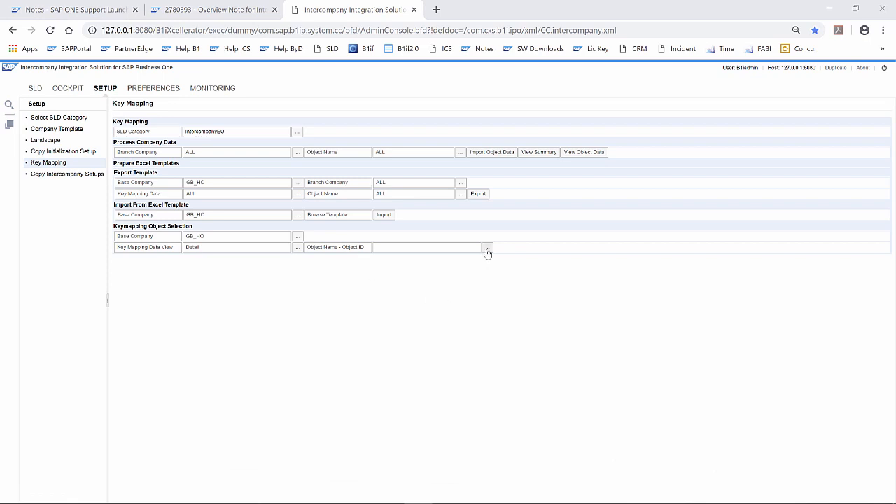
{"action": "left_click", "coordinate": [487, 247]}
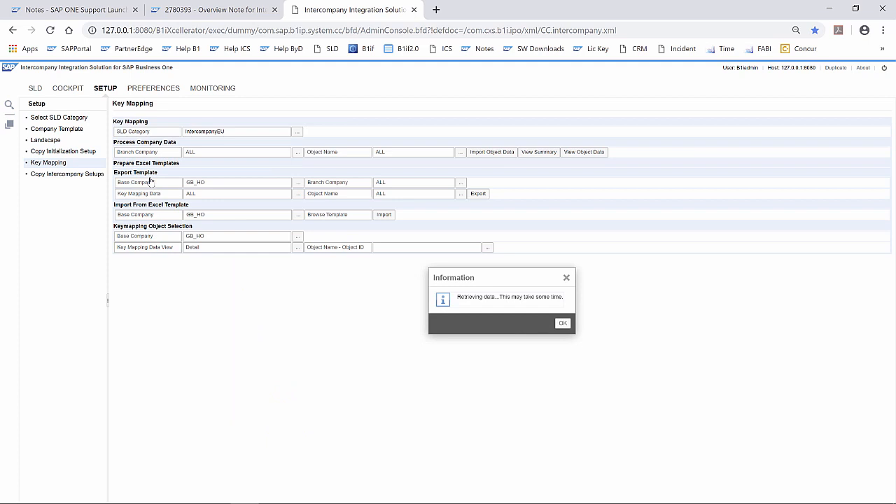
{"action": "left_click", "coordinate": [562, 323]}
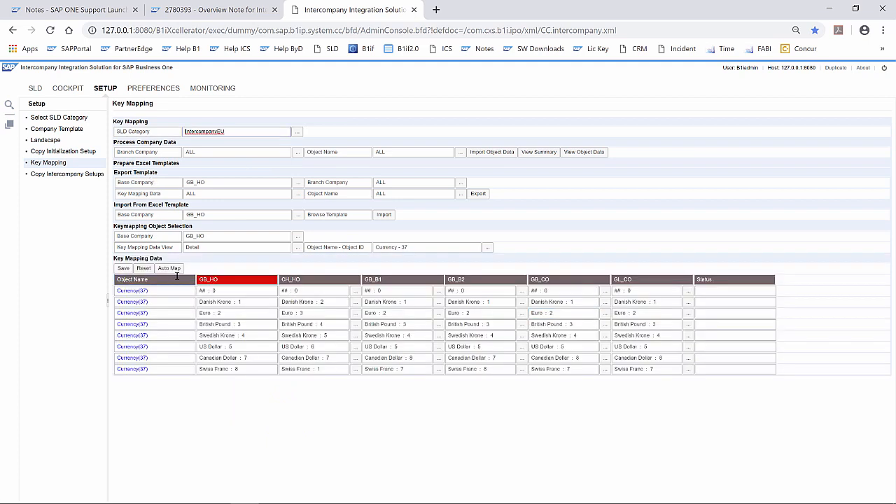
{"action": "left_click", "coordinate": [123, 268]}
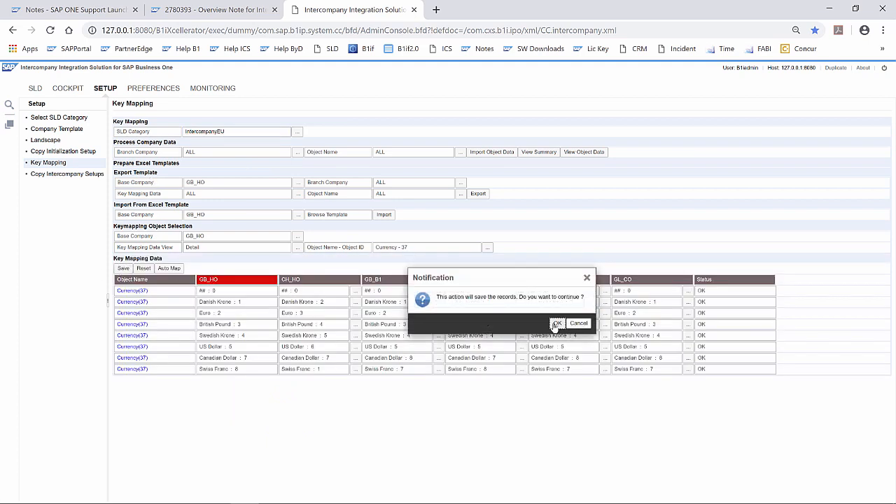
{"action": "left_click", "coordinate": [558, 322]}
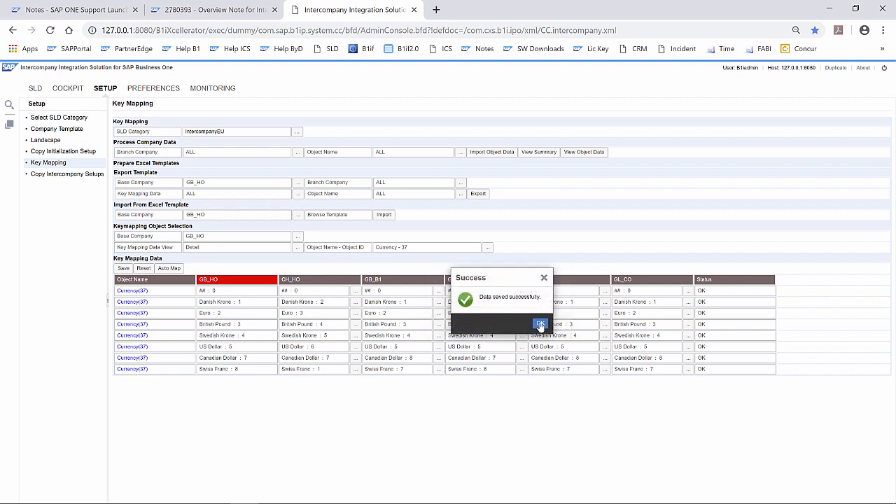
{"action": "left_click", "coordinate": [540, 324]}
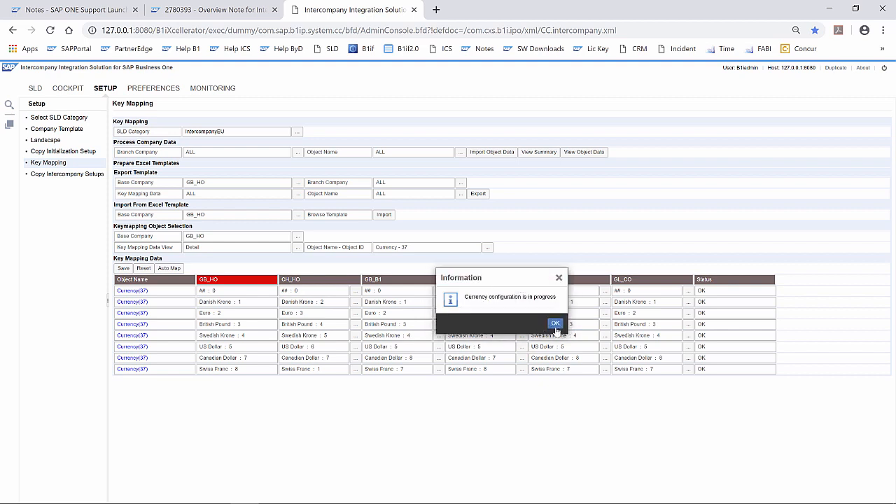
Step: Refresh currency synchronization for all six branches and close the results
{"action": "left_click", "coordinate": [555, 324]}
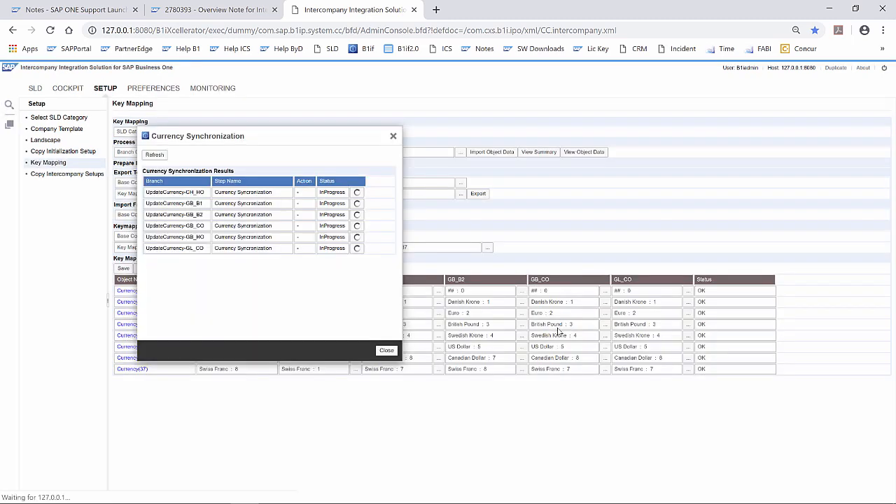
{"action": "left_click", "coordinate": [154, 155]}
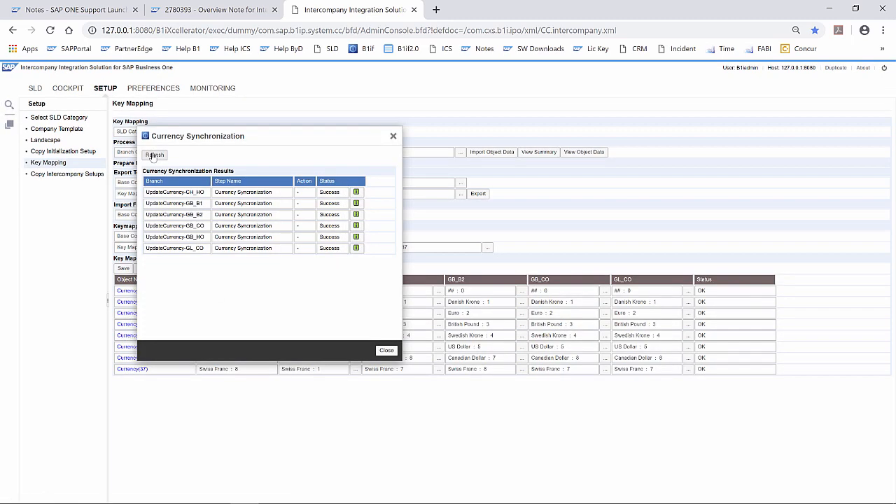
{"action": "left_click", "coordinate": [387, 350]}
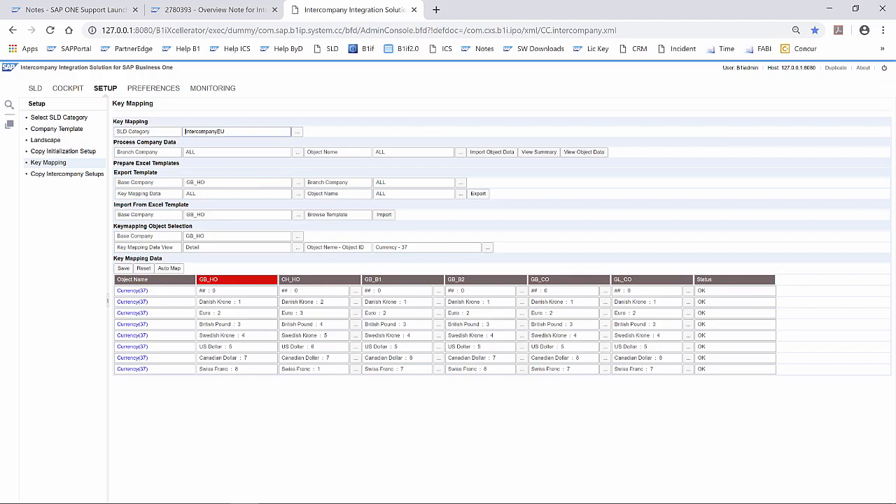